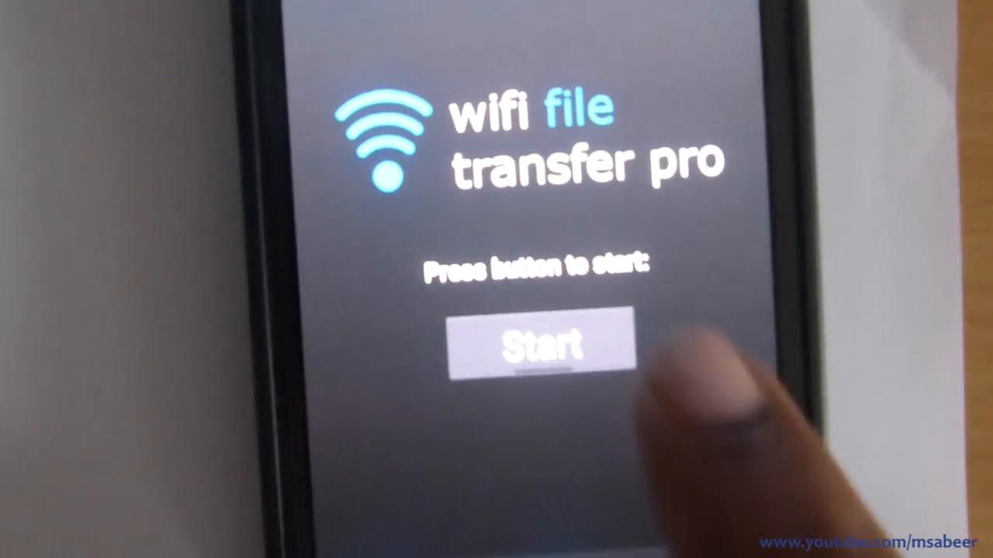
Start the phone's file transfer server from the app's Start button
{"action": "left_click", "coordinate": [535, 349]}
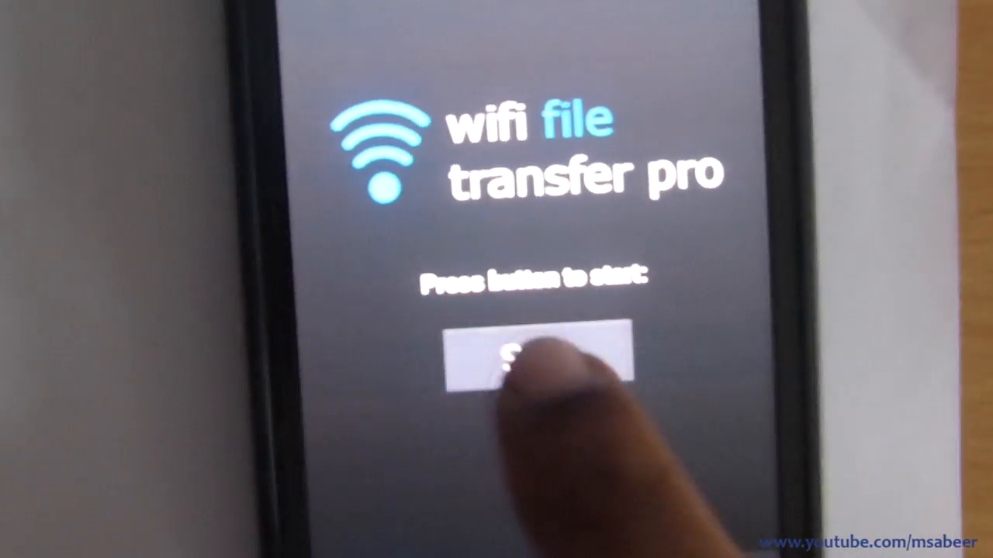
{"action": "left_click", "coordinate": [540, 360]}
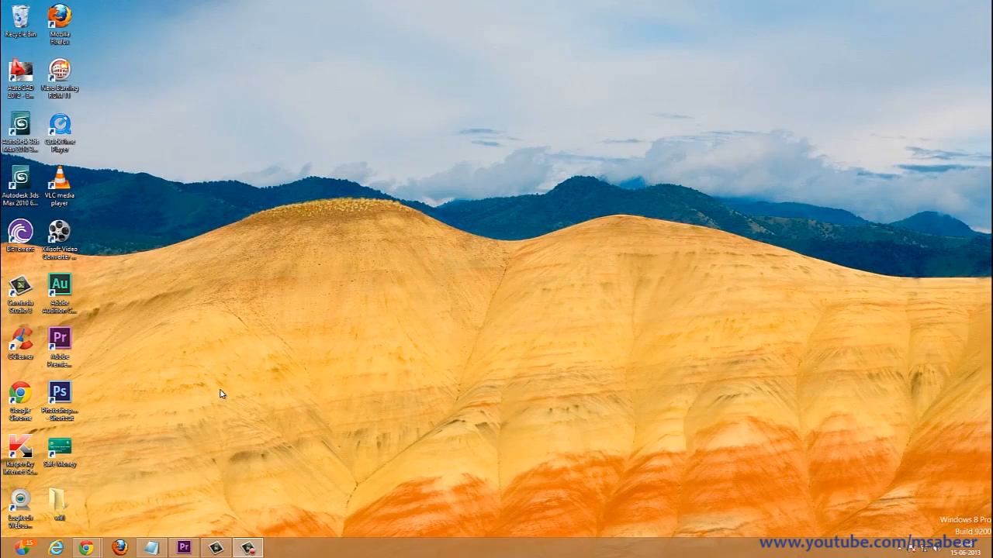
{"action": "mouse_move", "coordinate": [84, 377]}
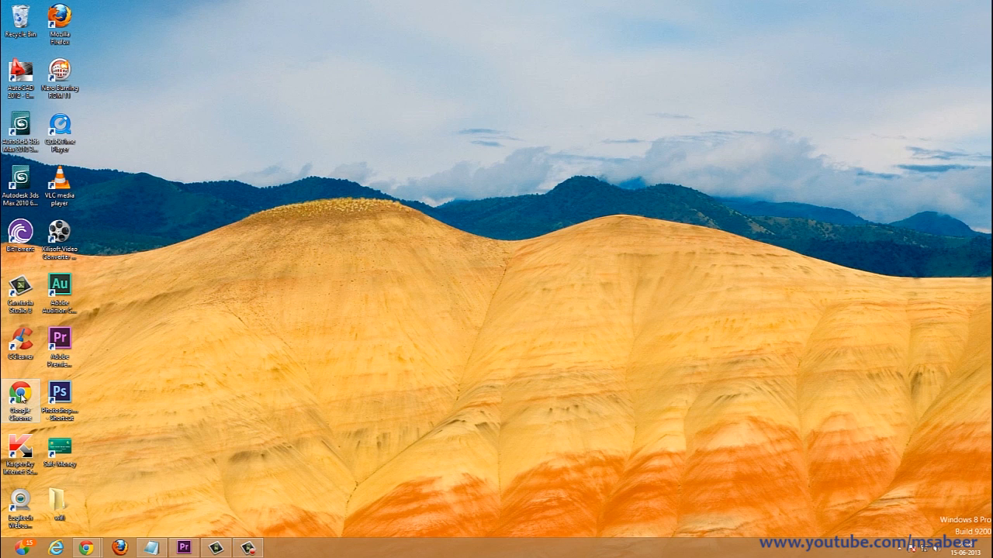
Launch Chrome and enter the phone's address 192.168.2.18:1234 in the address bar
{"action": "double_click", "coordinate": [22, 400]}
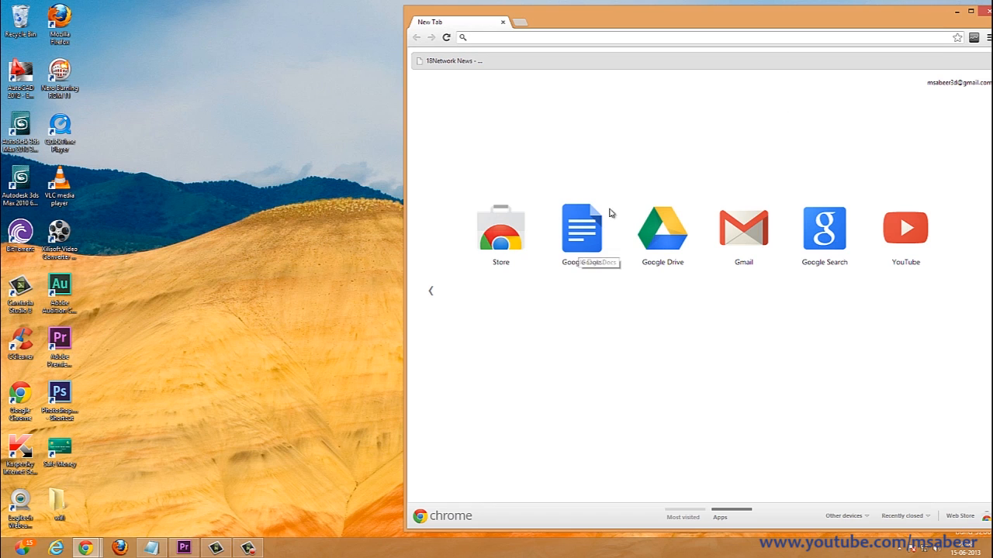
{"action": "left_click", "coordinate": [962, 11]}
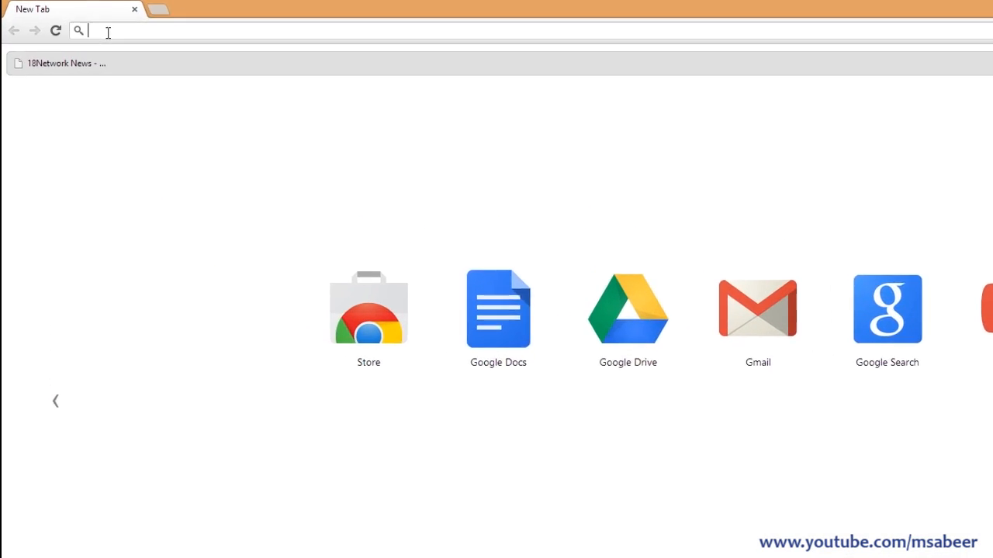
{"action": "type", "text": "192.168.2.18:1234"}
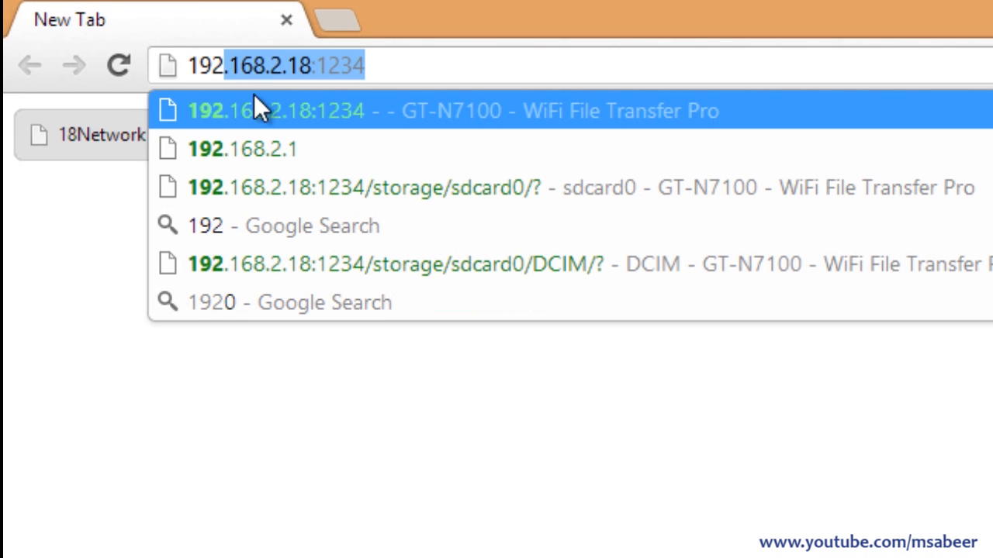
{"action": "mouse_move", "coordinate": [298, 96]}
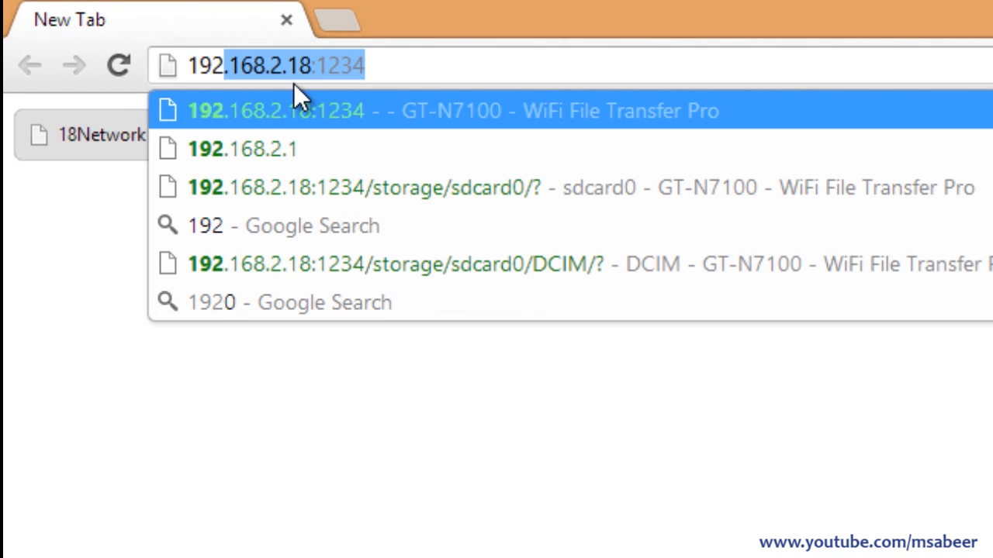
{"action": "mouse_move", "coordinate": [391, 69]}
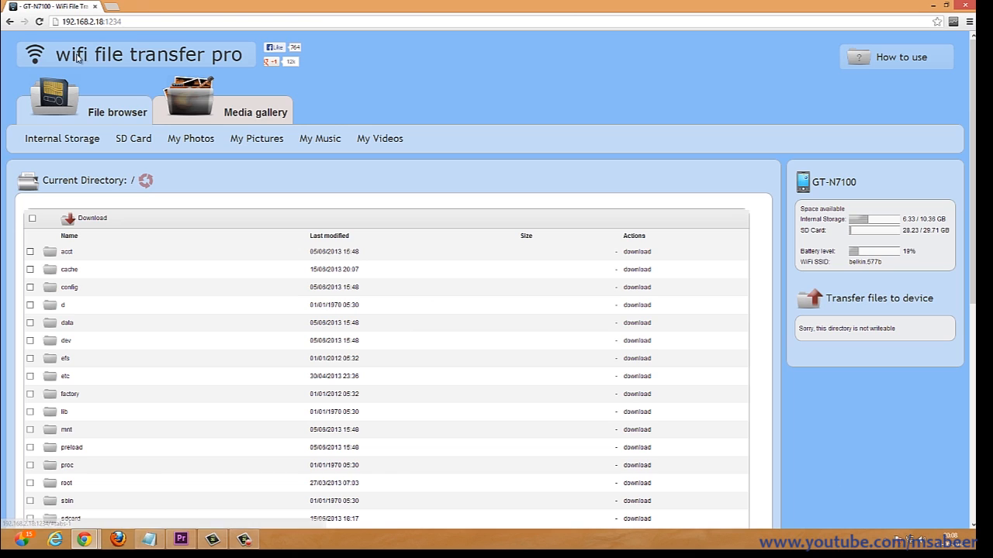
{"action": "mouse_move", "coordinate": [118, 60]}
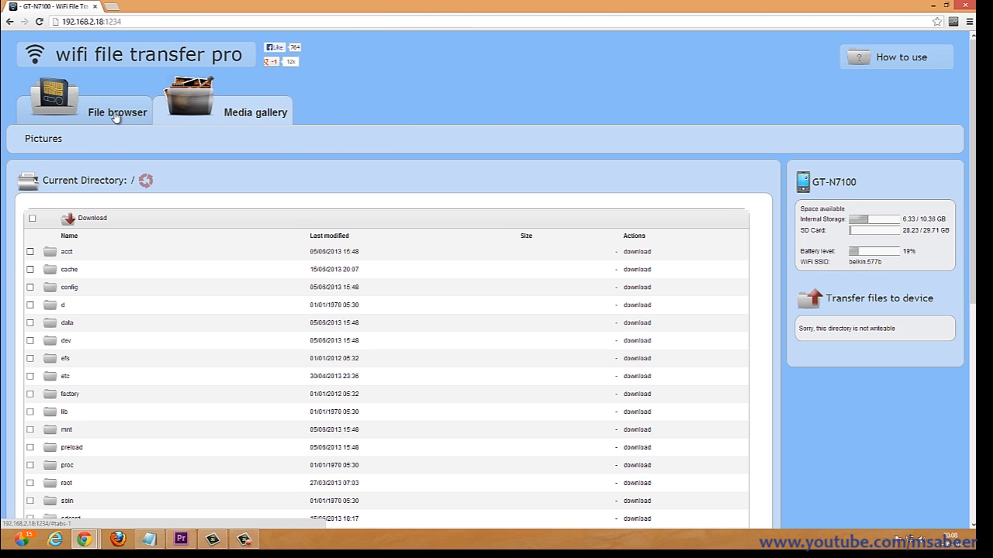
Browse the phone's internal storage /storage/sdcard0/ in the File browser and look through its folders
{"action": "left_click", "coordinate": [117, 112]}
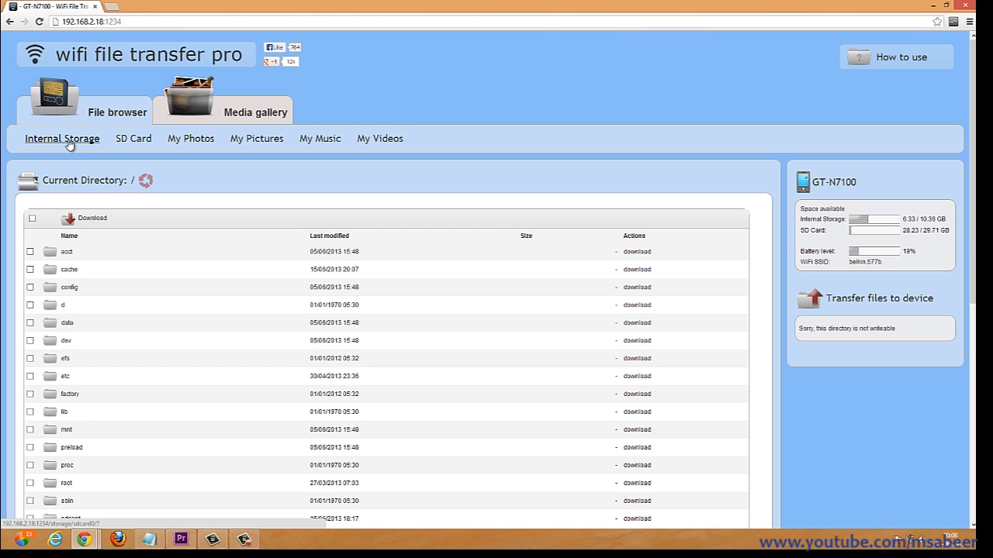
{"action": "left_click", "coordinate": [133, 138]}
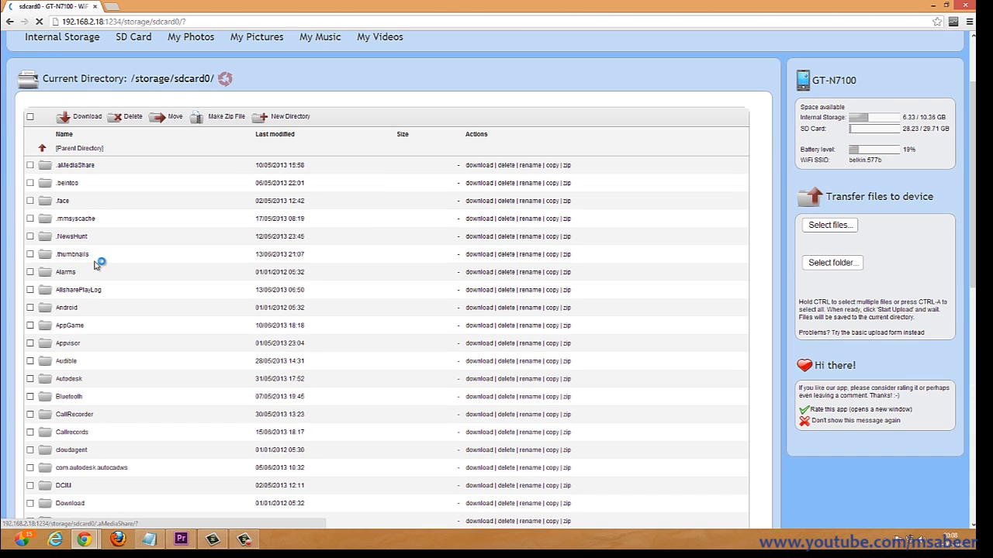
{"action": "scroll", "scroll_direction": "down", "scroll_amount": 3}
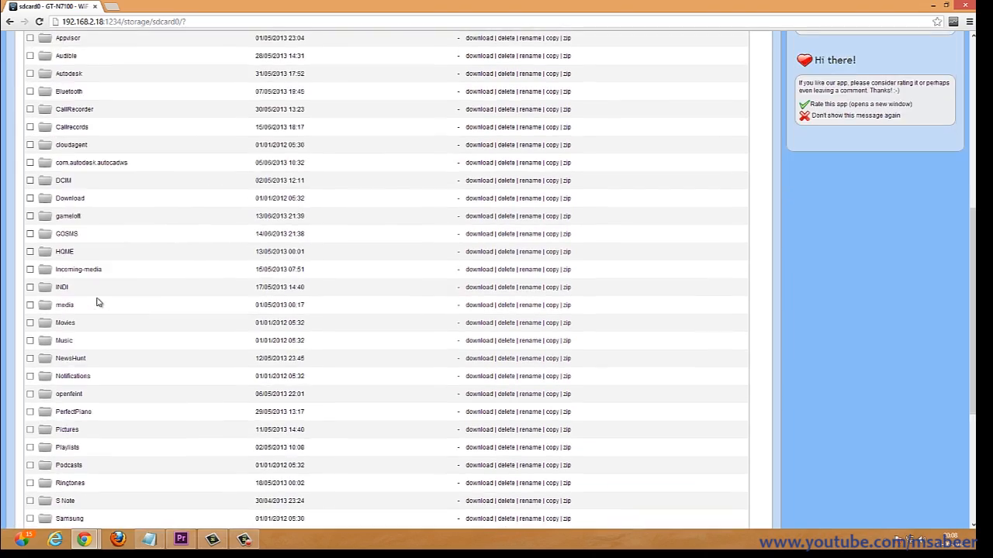
{"action": "scroll", "scroll_direction": "up", "scroll_amount": 3}
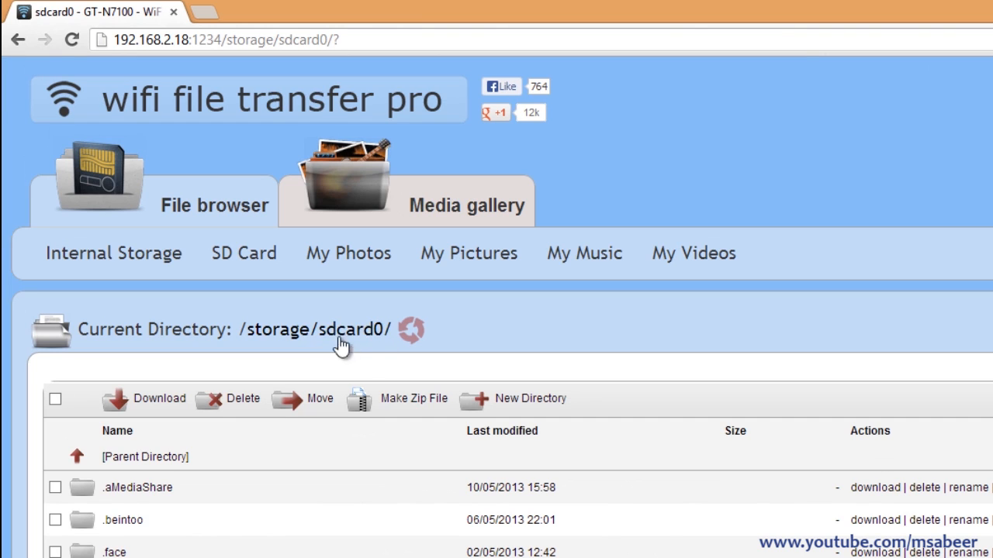
{"action": "mouse_move", "coordinate": [388, 347]}
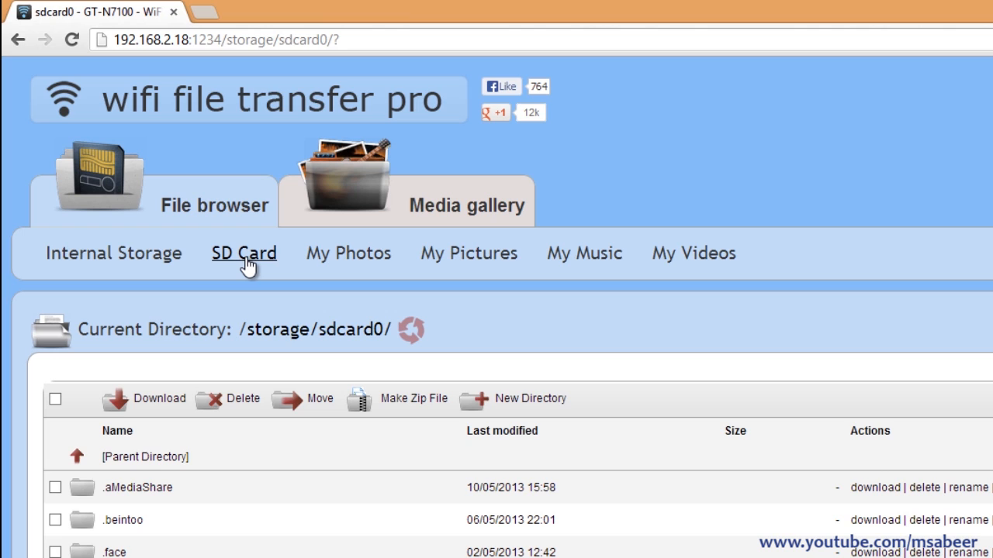
List the external SD card folder /storage/extSdCard/ via the SD Card link
{"action": "left_click", "coordinate": [244, 252]}
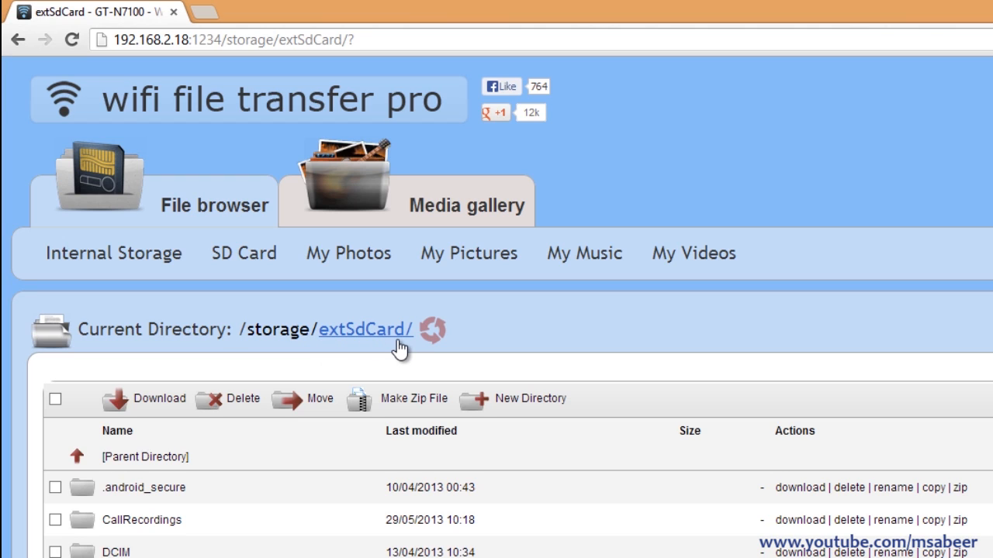
{"action": "mouse_move", "coordinate": [347, 282]}
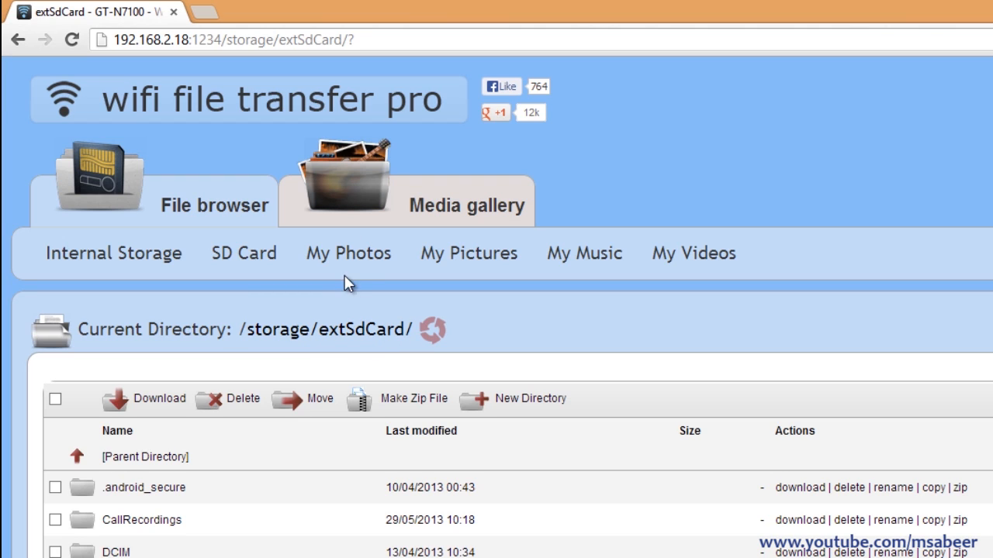
{"action": "mouse_move", "coordinate": [469, 253]}
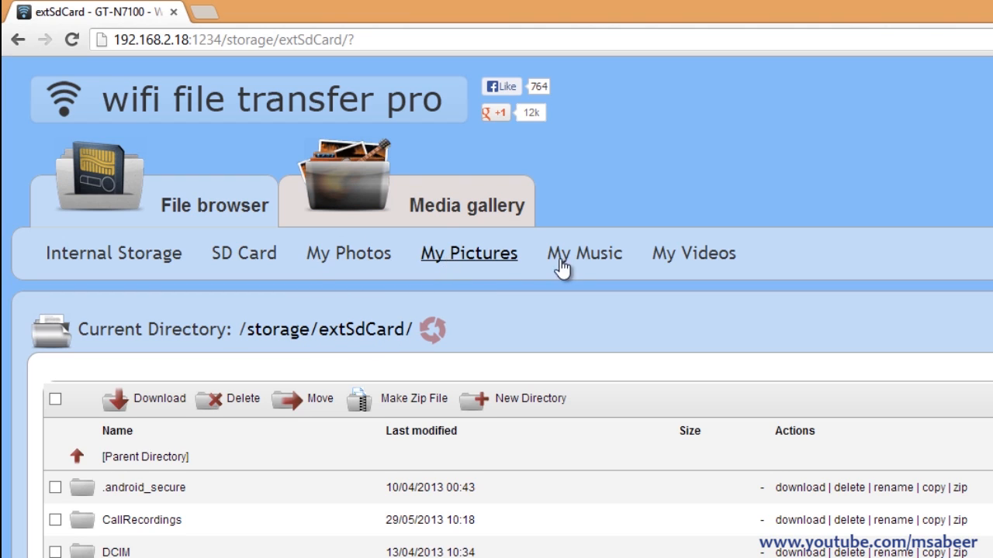
{"action": "mouse_move", "coordinate": [693, 252]}
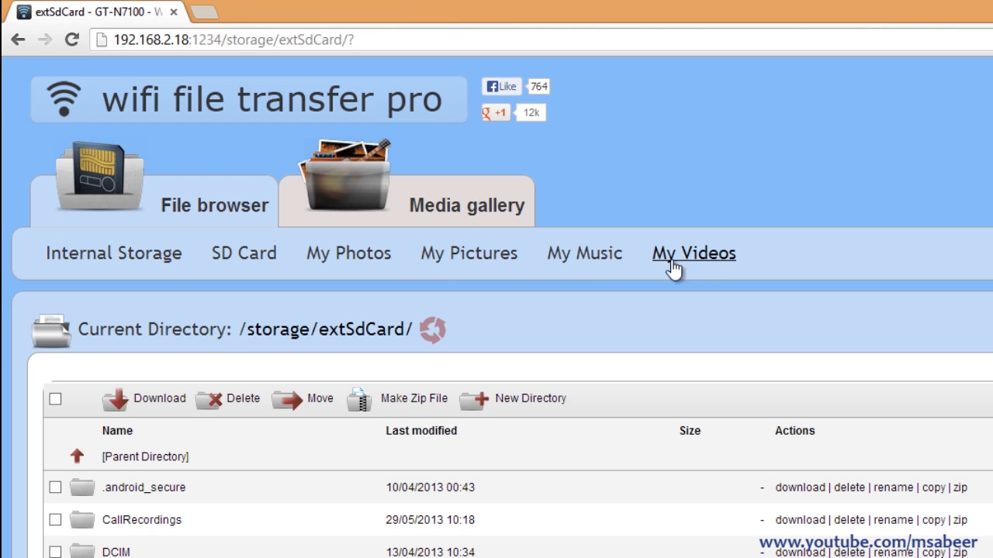
{"action": "mouse_move", "coordinate": [469, 252]}
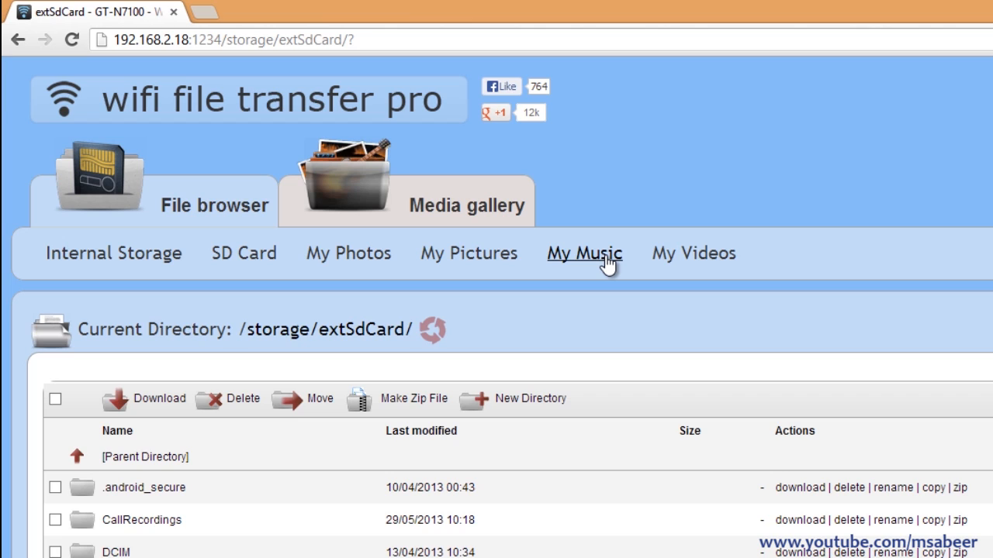
{"action": "mouse_move", "coordinate": [607, 267]}
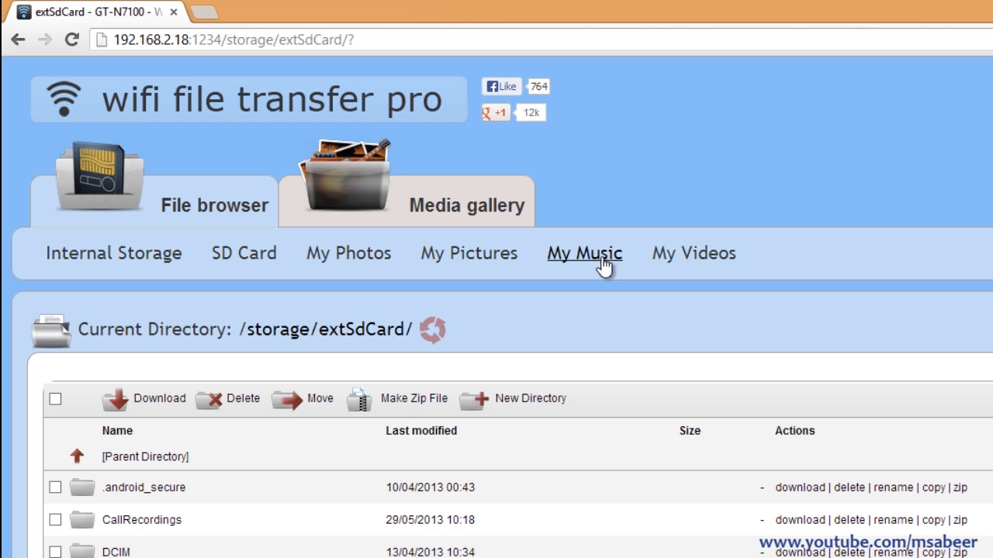
{"action": "mouse_move", "coordinate": [468, 208]}
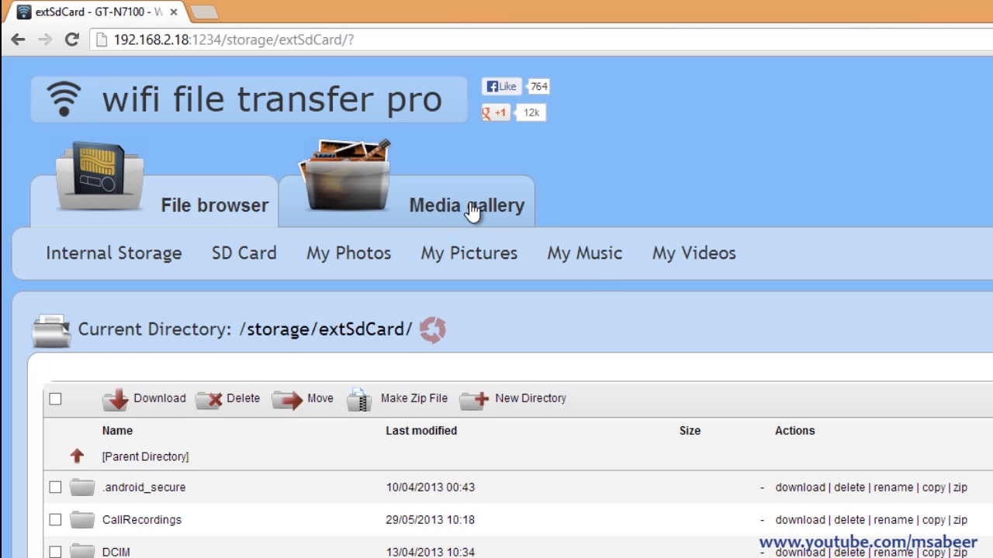
View the phone's pictures as thumbnails in the media gallery and look through them
{"action": "left_click", "coordinate": [466, 205]}
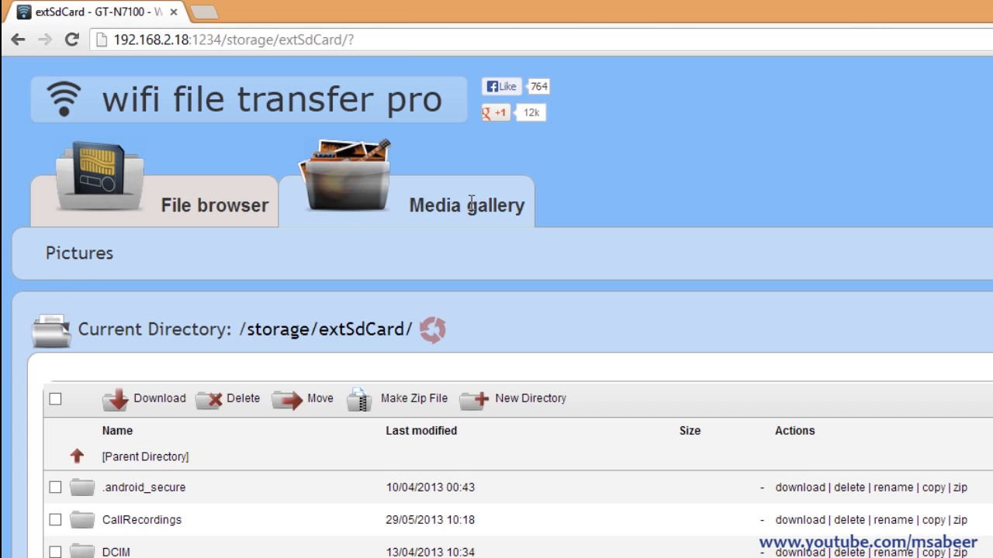
{"action": "left_click", "coordinate": [77, 252]}
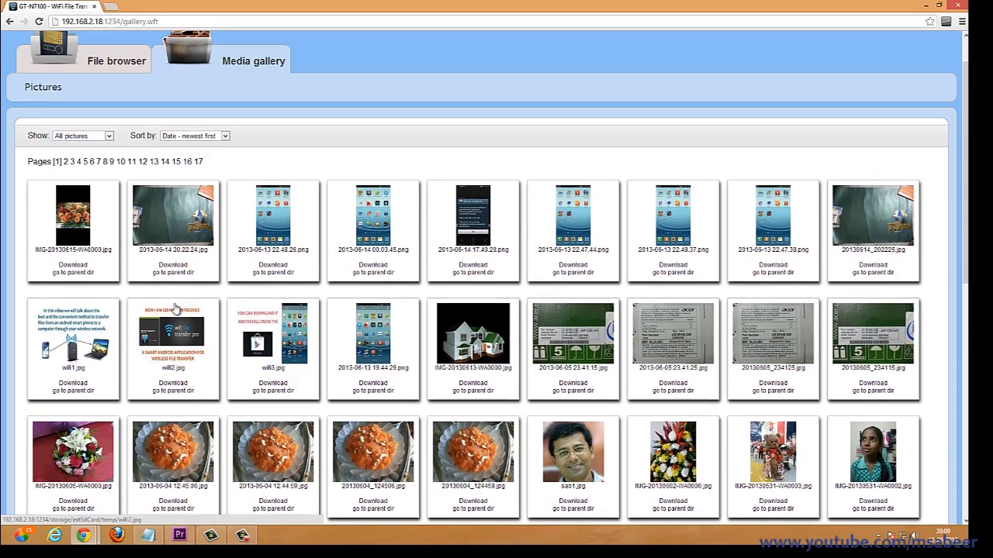
{"action": "scroll", "scroll_direction": "down", "scroll_amount": 3}
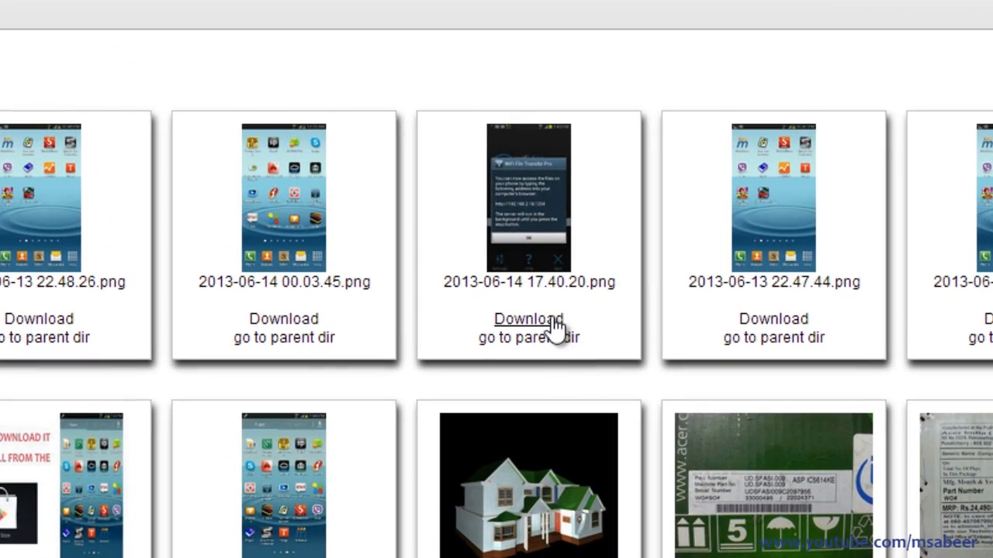
{"action": "scroll", "scroll_direction": "up", "scroll_amount": 3}
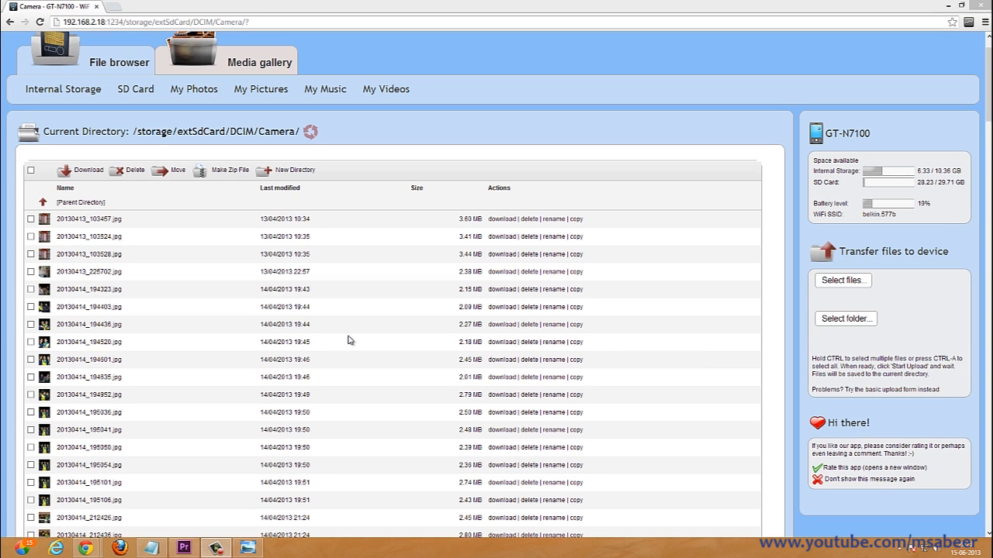
{"action": "mouse_move", "coordinate": [180, 285]}
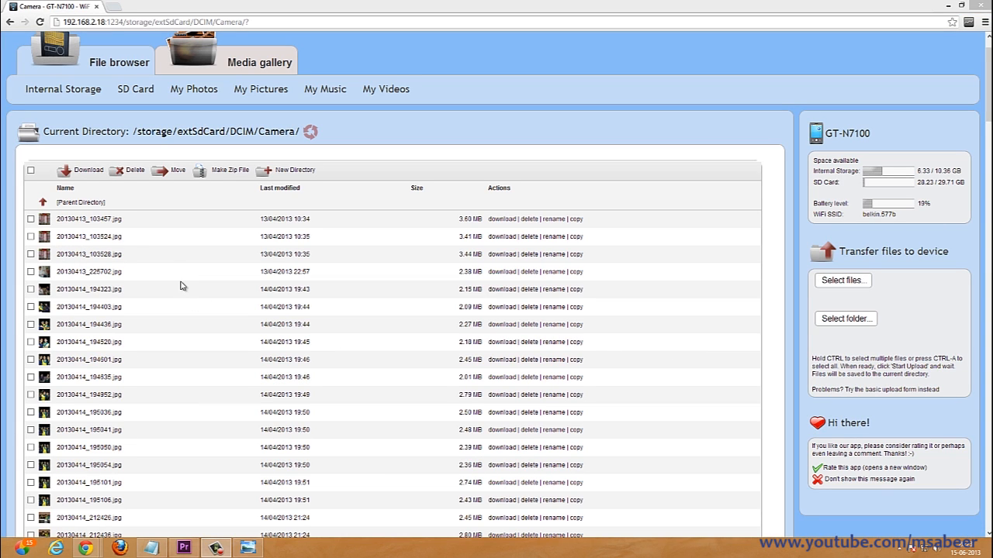
{"action": "mouse_move", "coordinate": [202, 326]}
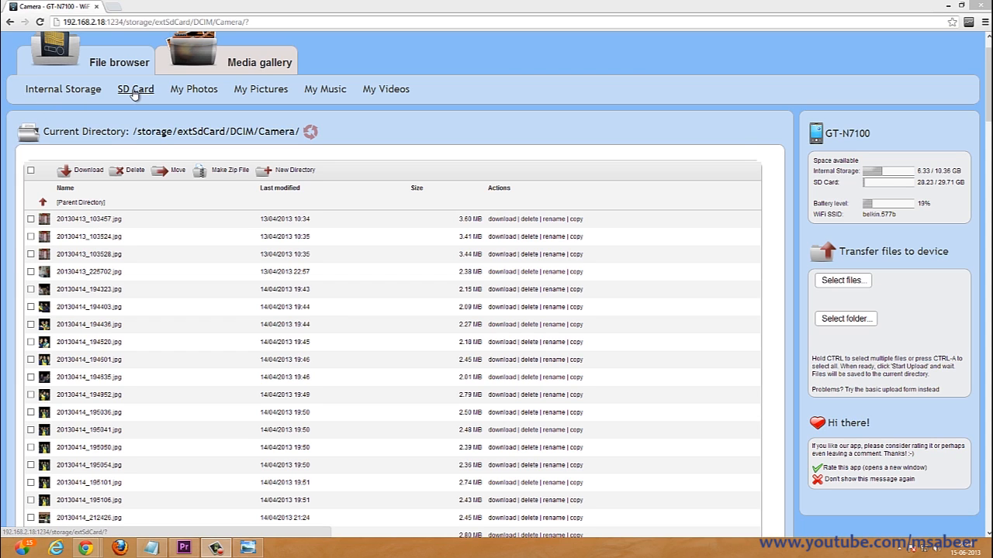
{"action": "left_click", "coordinate": [135, 88]}
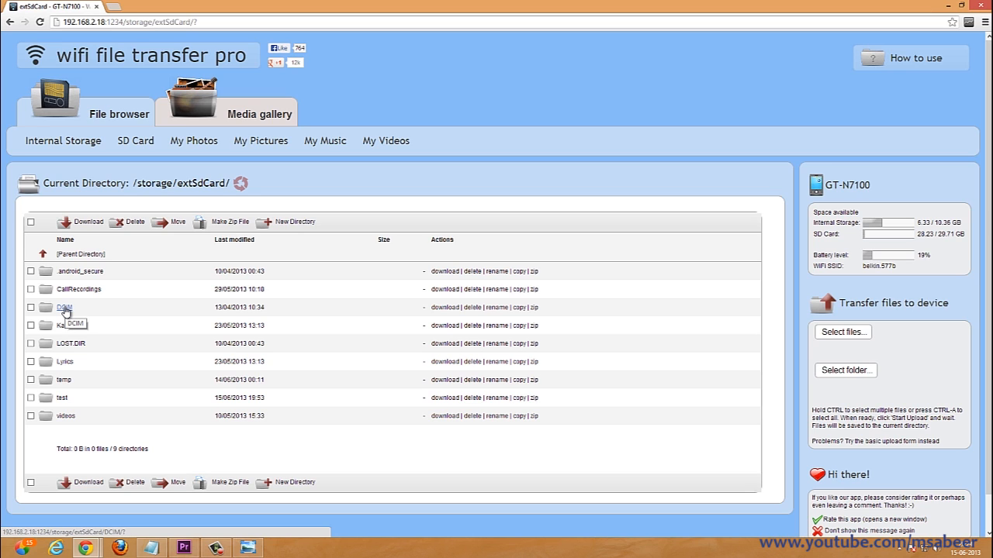
{"action": "left_click", "coordinate": [65, 307]}
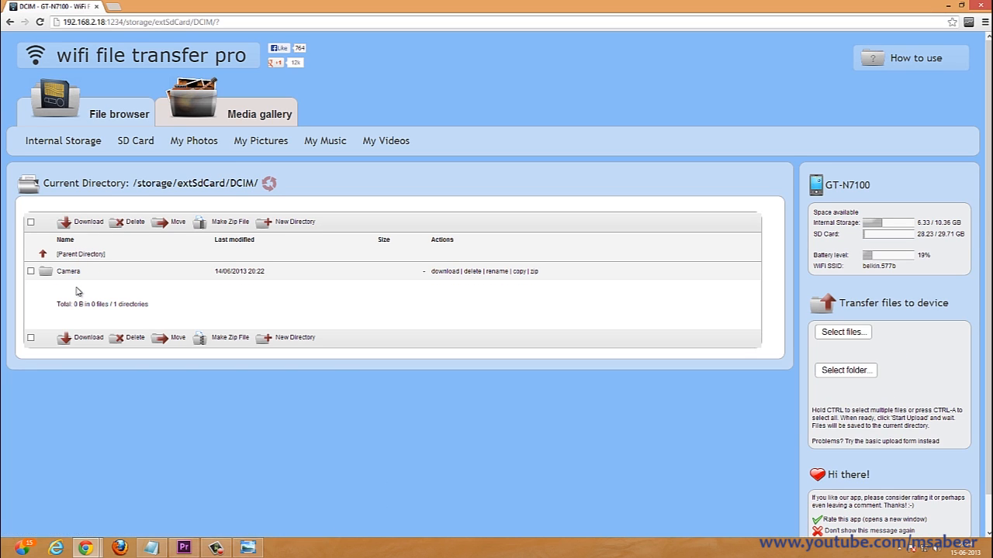
{"action": "left_click", "coordinate": [68, 269]}
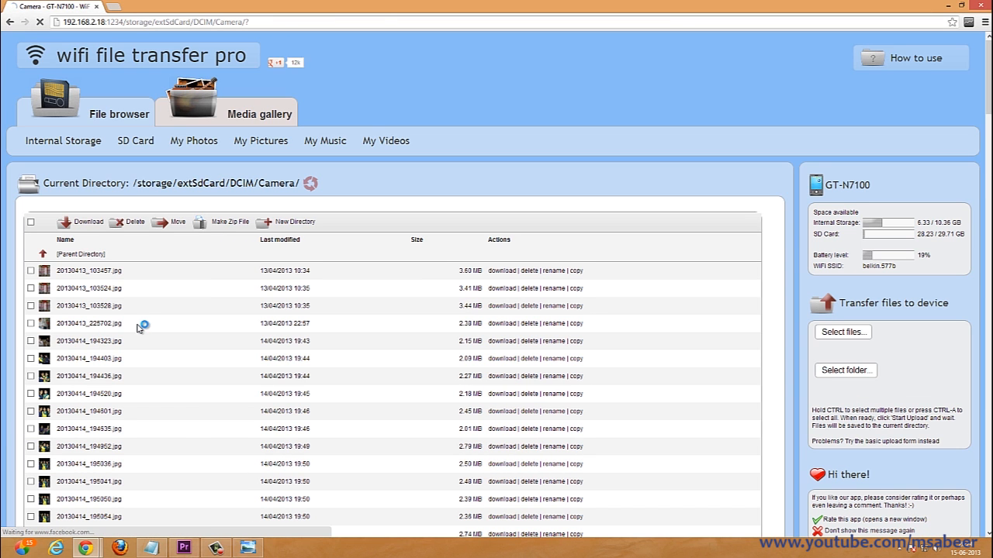
Tick 20130604_124506.jpg and further late-May photos at the bottom of the Camera list
{"action": "scroll", "scroll_direction": "down", "scroll_amount": 3}
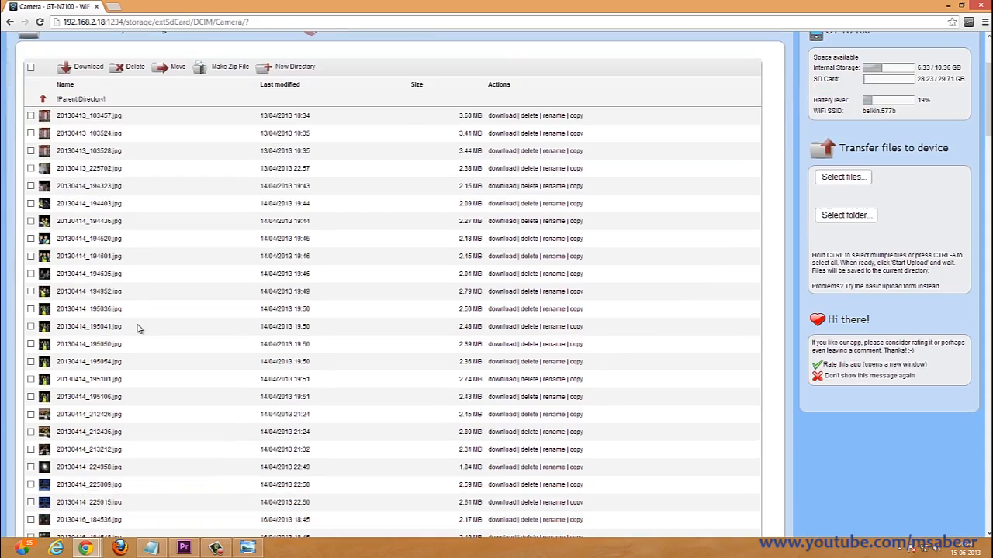
{"action": "scroll", "scroll_direction": "down", "scroll_amount": 3}
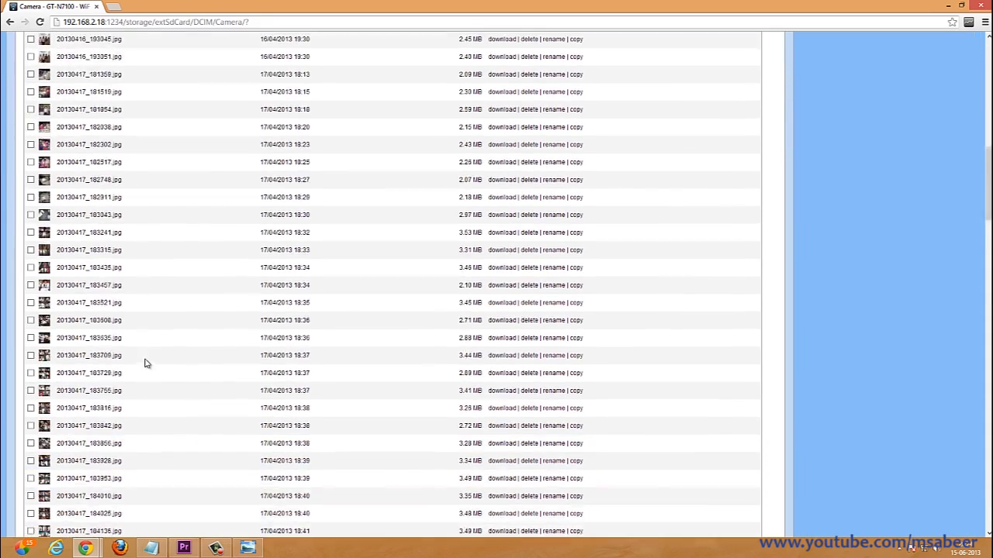
{"action": "scroll", "scroll_direction": "down", "scroll_amount": 3}
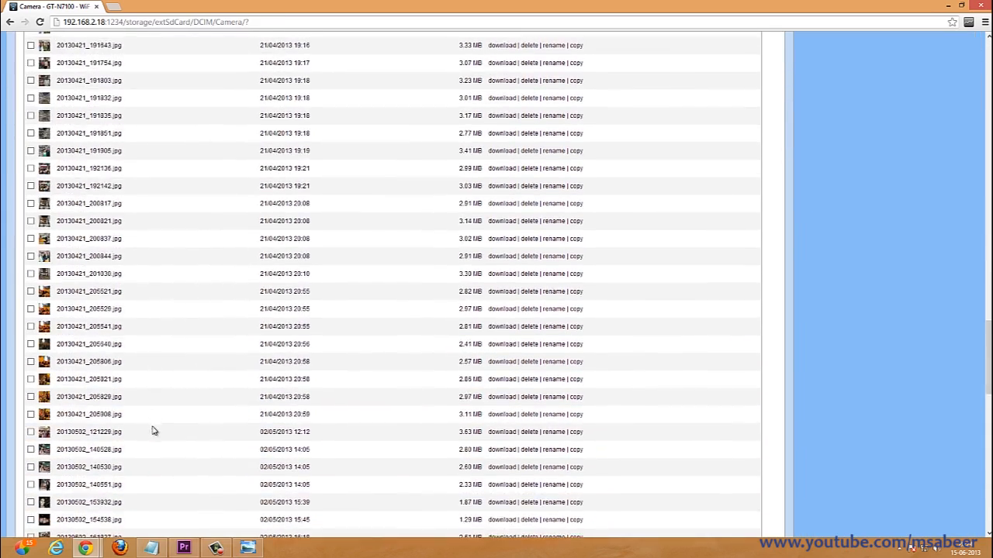
{"action": "scroll", "scroll_direction": "down", "scroll_amount": 3}
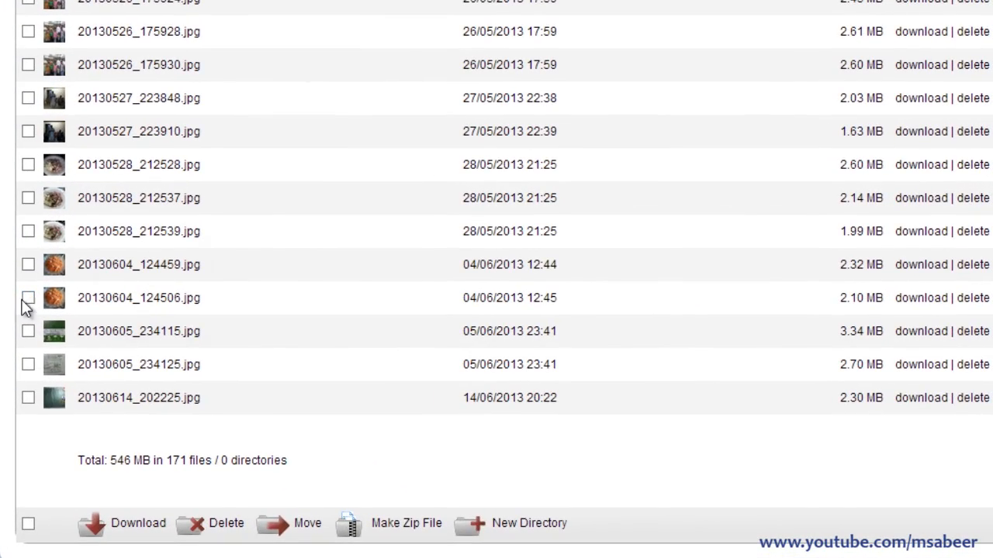
{"action": "left_click", "coordinate": [27, 298]}
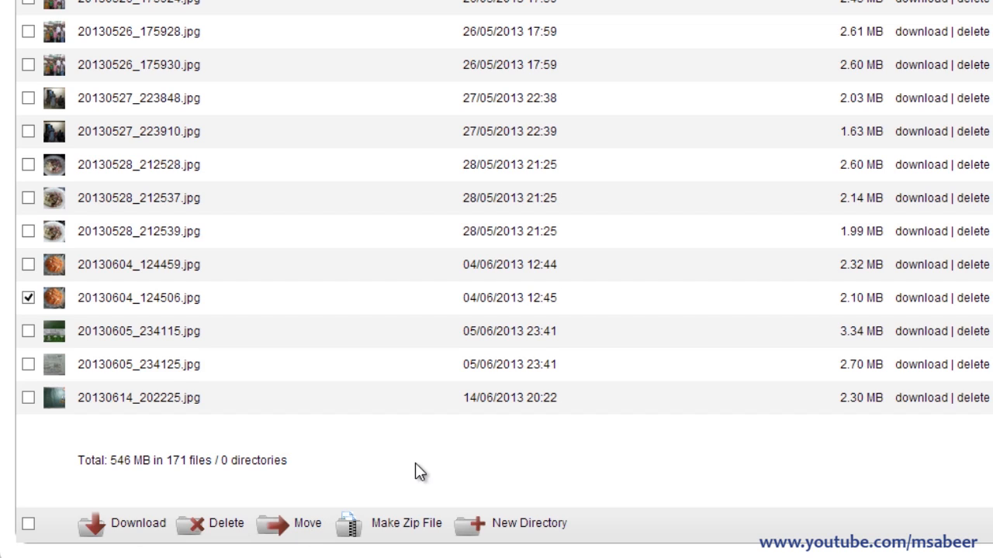
{"action": "mouse_move", "coordinate": [406, 522]}
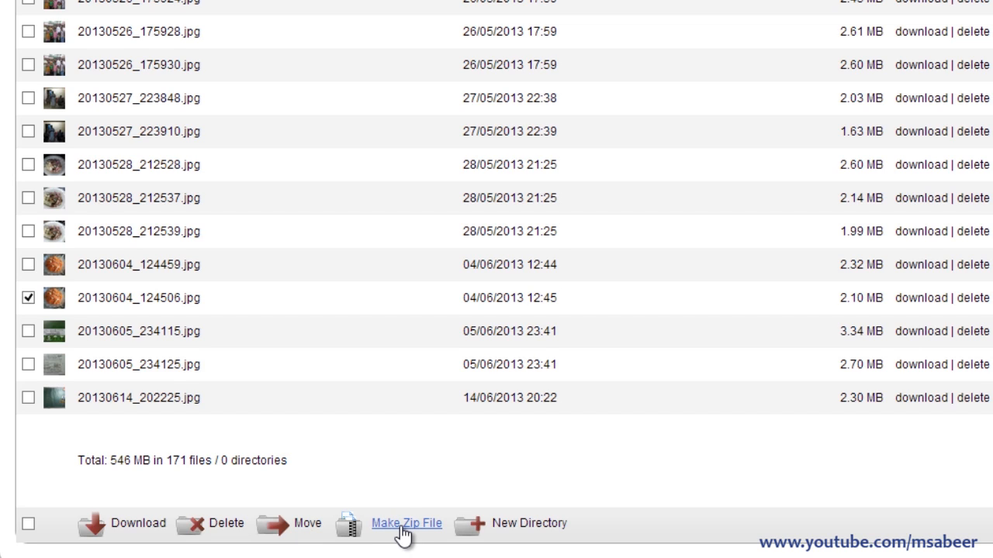
{"action": "mouse_move", "coordinate": [499, 515]}
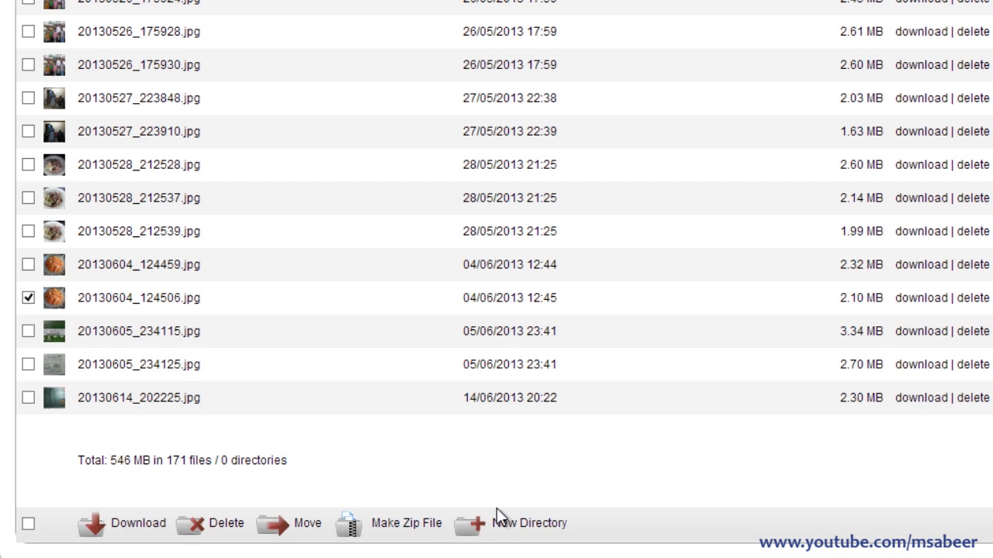
{"action": "mouse_move", "coordinate": [348, 301]}
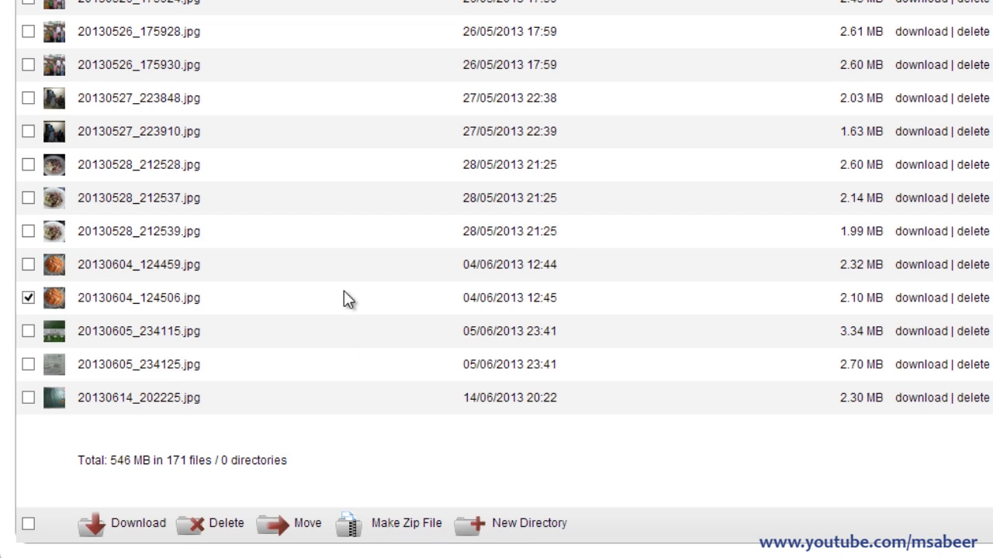
{"action": "mouse_move", "coordinate": [128, 298]}
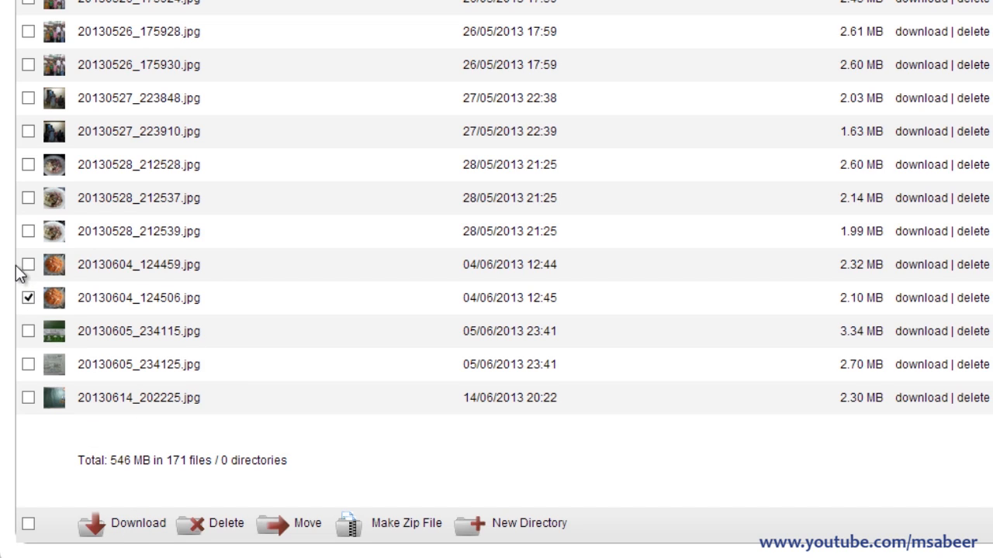
{"action": "left_click", "coordinate": [28, 199]}
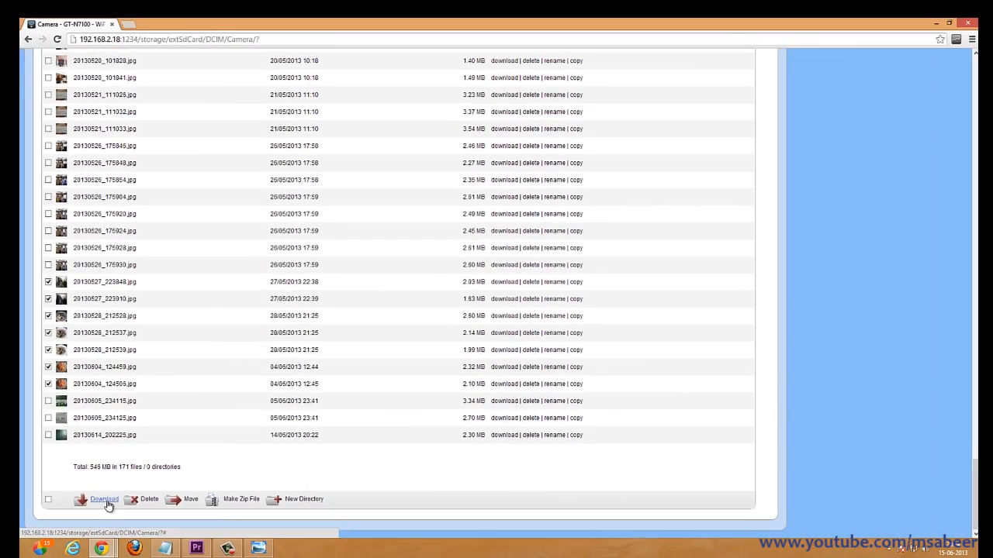
{"action": "left_click", "coordinate": [104, 500]}
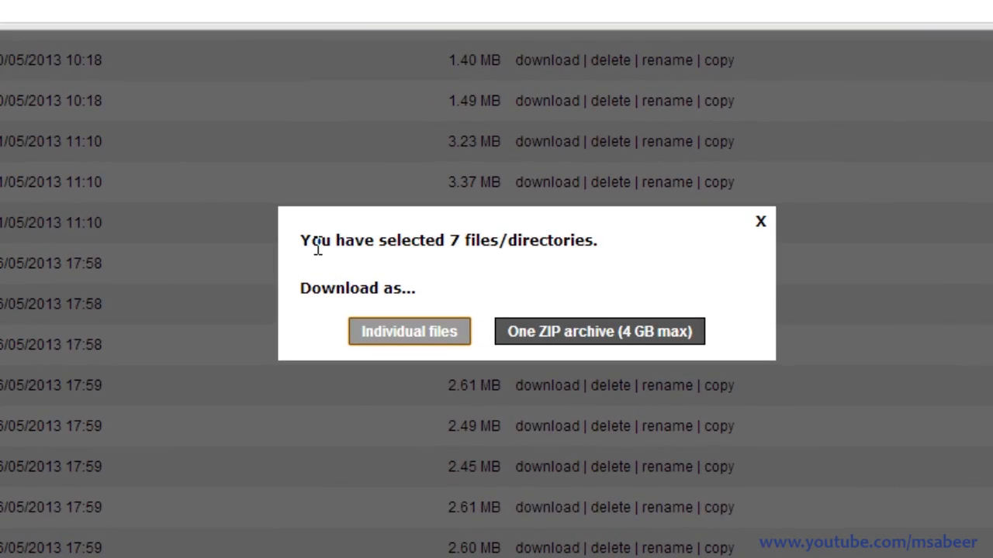
{"action": "mouse_move", "coordinate": [487, 249]}
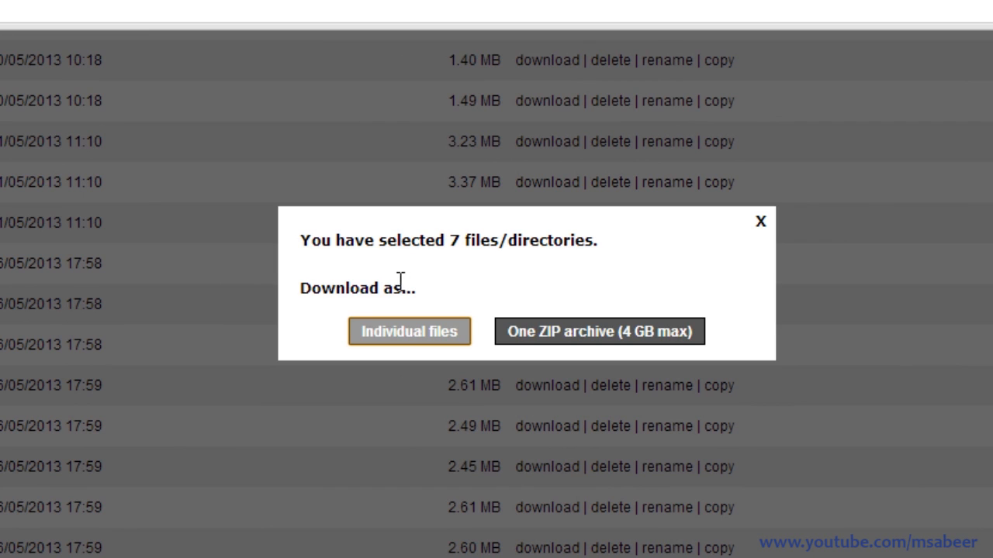
{"action": "mouse_move", "coordinate": [422, 341]}
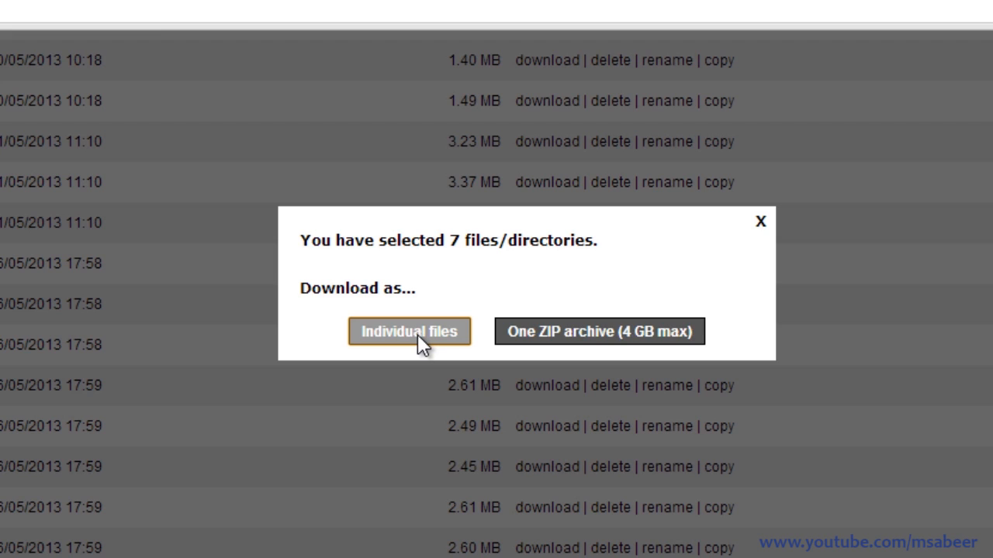
{"action": "mouse_move", "coordinate": [570, 329]}
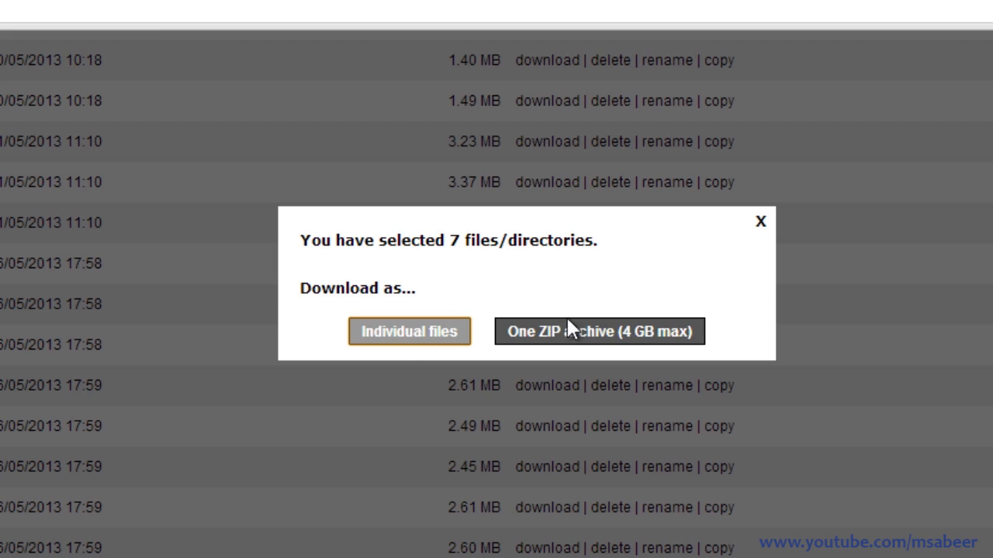
{"action": "mouse_move", "coordinate": [577, 347]}
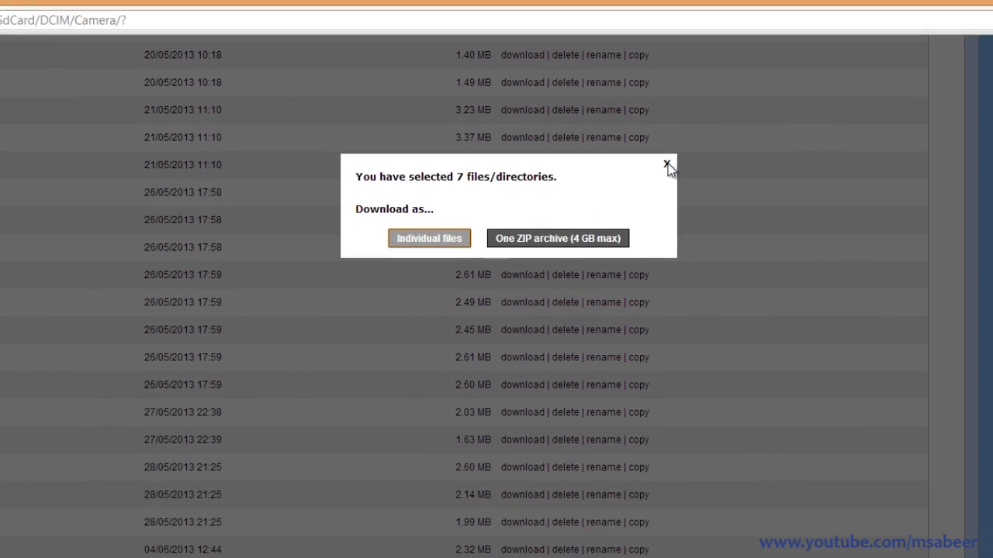
{"action": "left_click", "coordinate": [665, 165]}
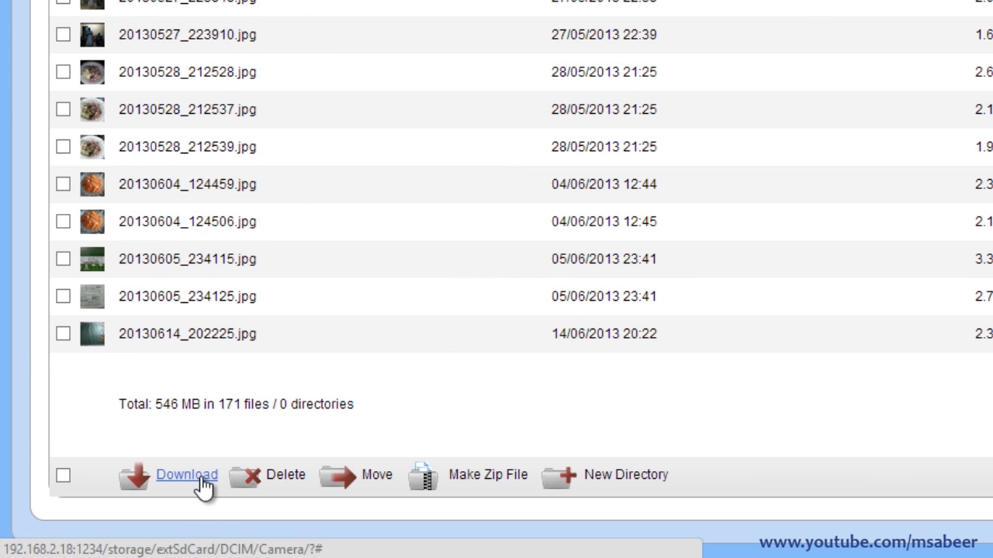
Download the selected photo 20130604_124506.jpg to the PC via the Download link
{"action": "left_click", "coordinate": [186, 474]}
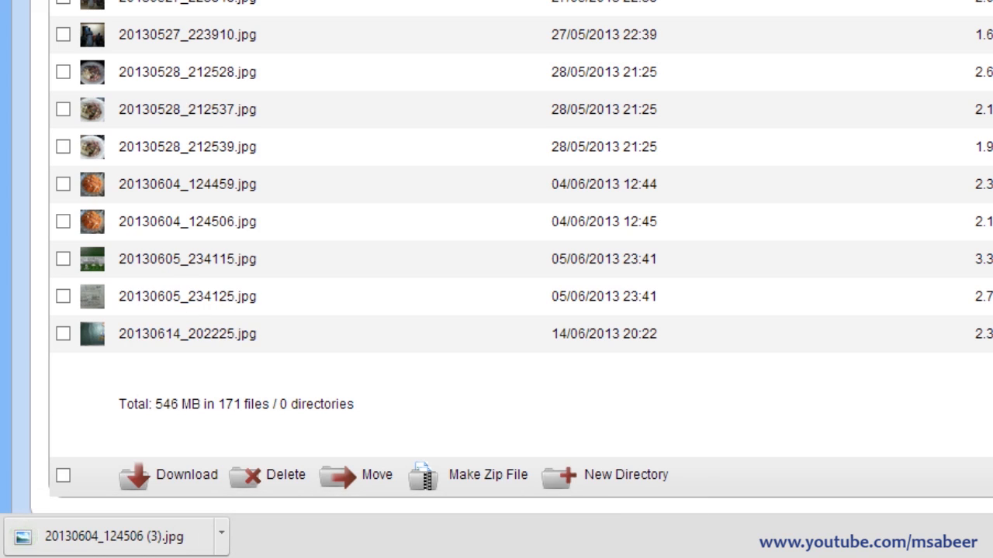
{"action": "mouse_move", "coordinate": [349, 80]}
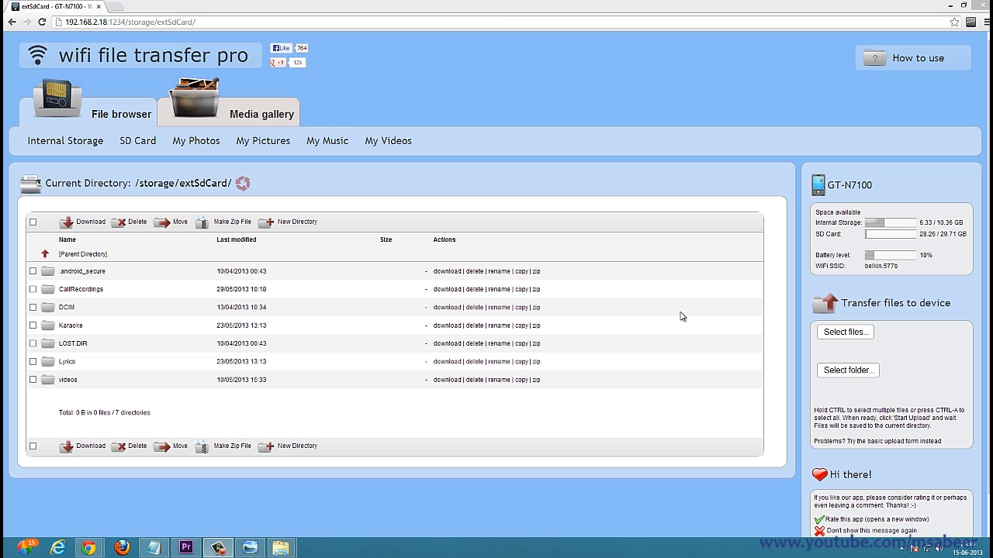
{"action": "mouse_move", "coordinate": [80, 270]}
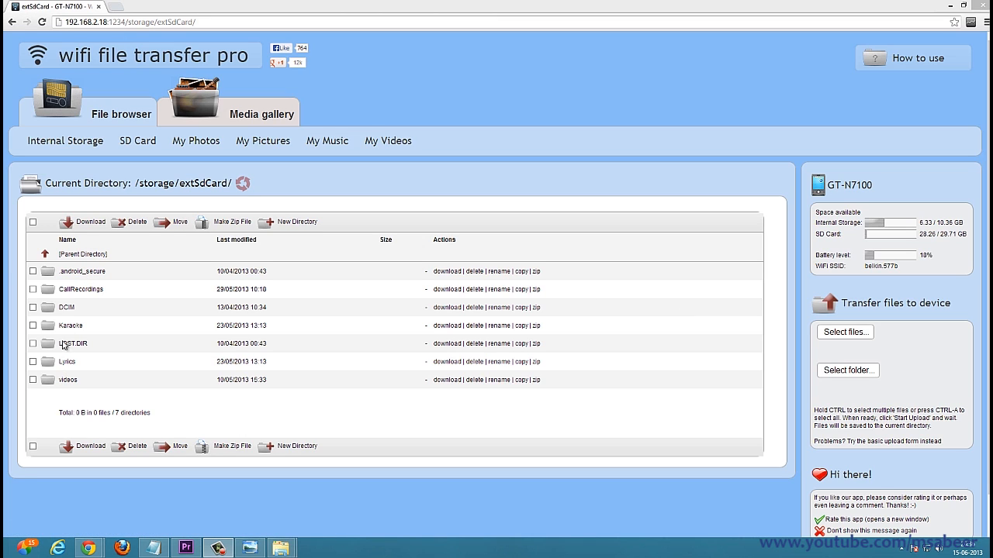
{"action": "mouse_move", "coordinate": [118, 242]}
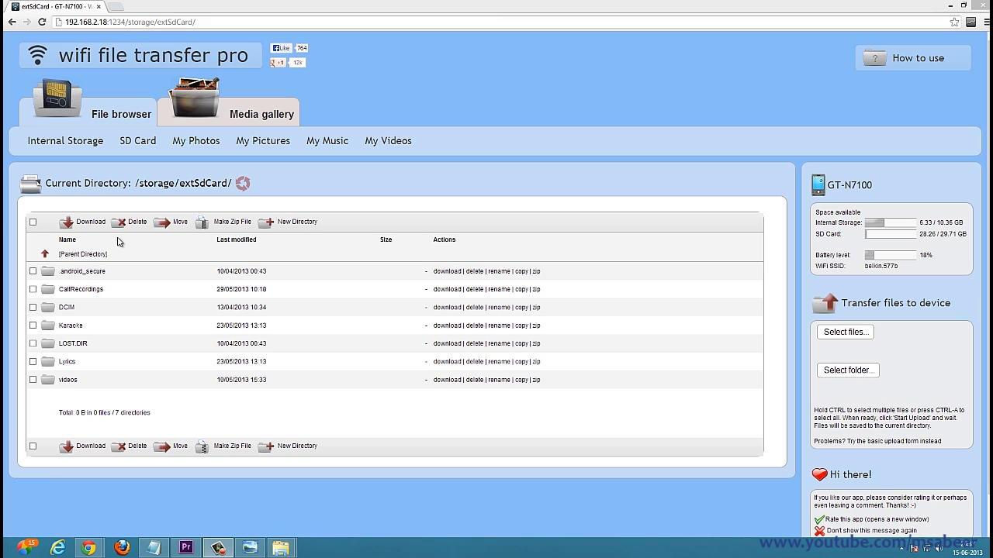
{"action": "mouse_move", "coordinate": [68, 280]}
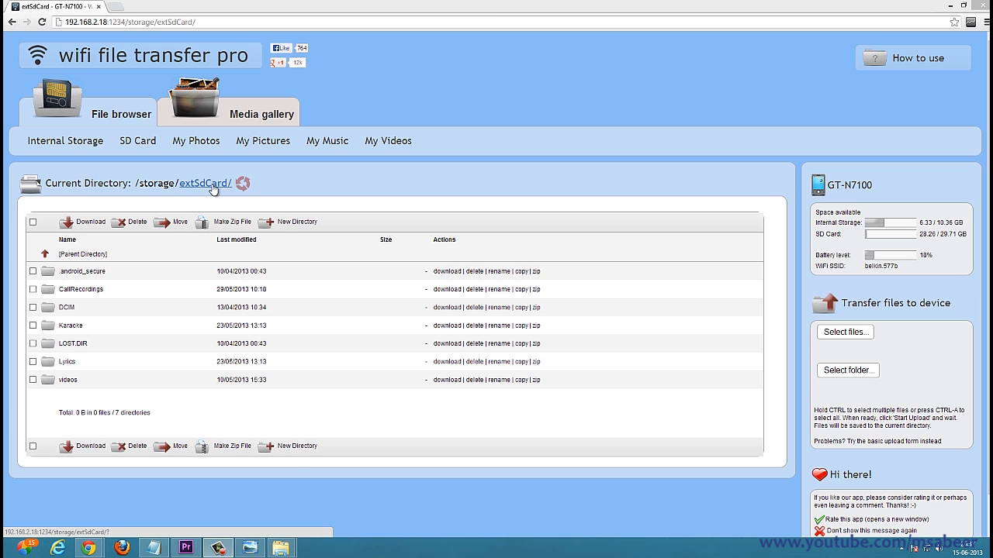
{"action": "mouse_move", "coordinate": [297, 379]}
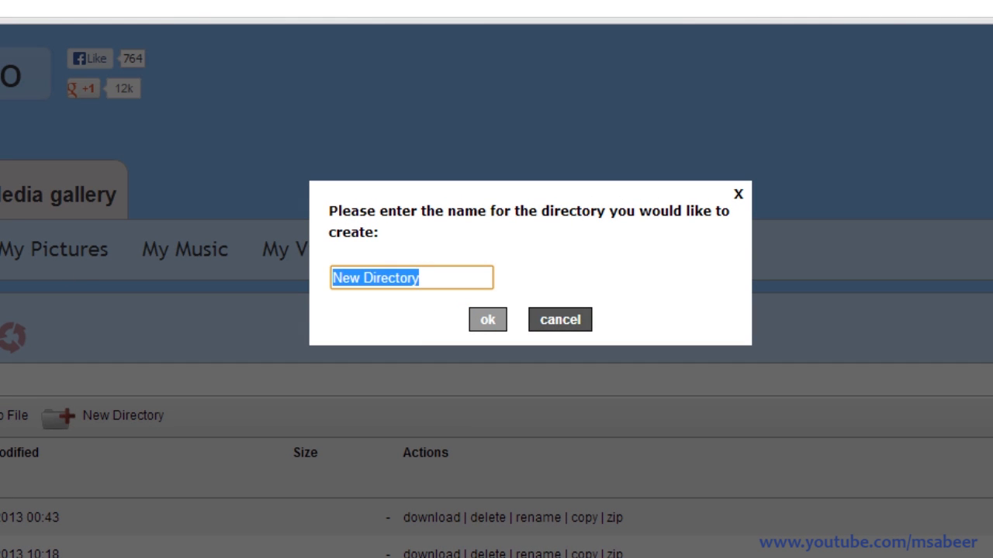
Enter TEST as the name of the new directory on the SD card root
{"action": "type", "text": "TE"}
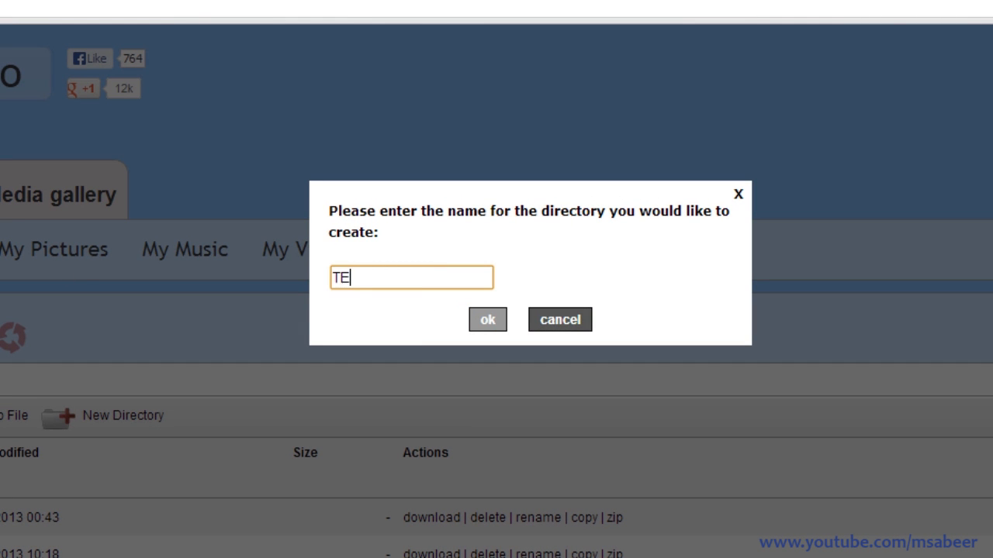
{"action": "type", "text": "S"}
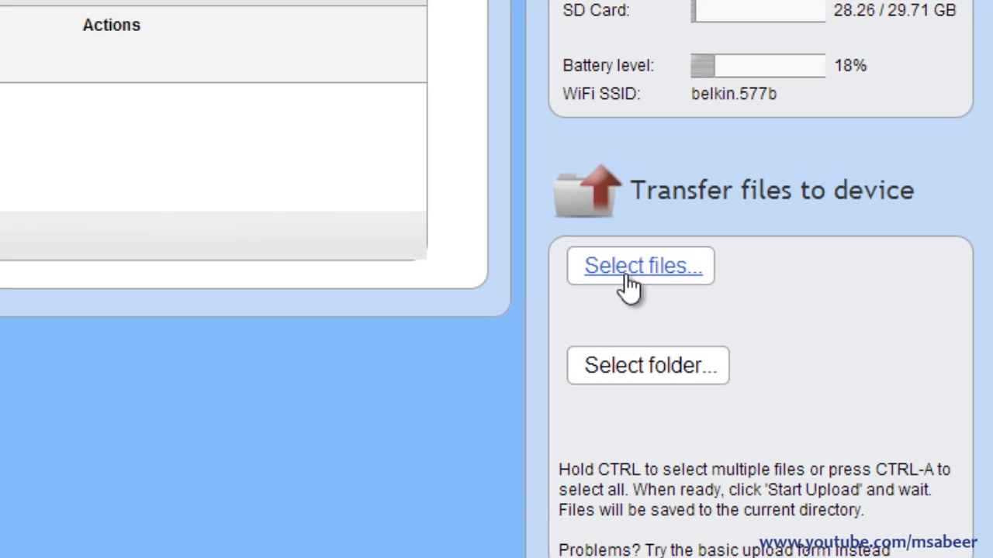
{"action": "mouse_move", "coordinate": [667, 279]}
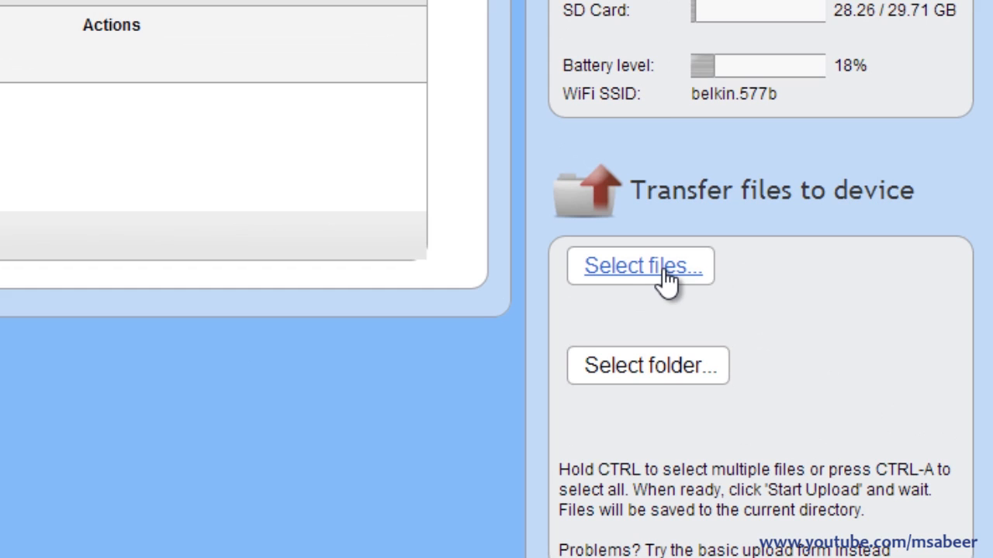
{"action": "mouse_move", "coordinate": [638, 278]}
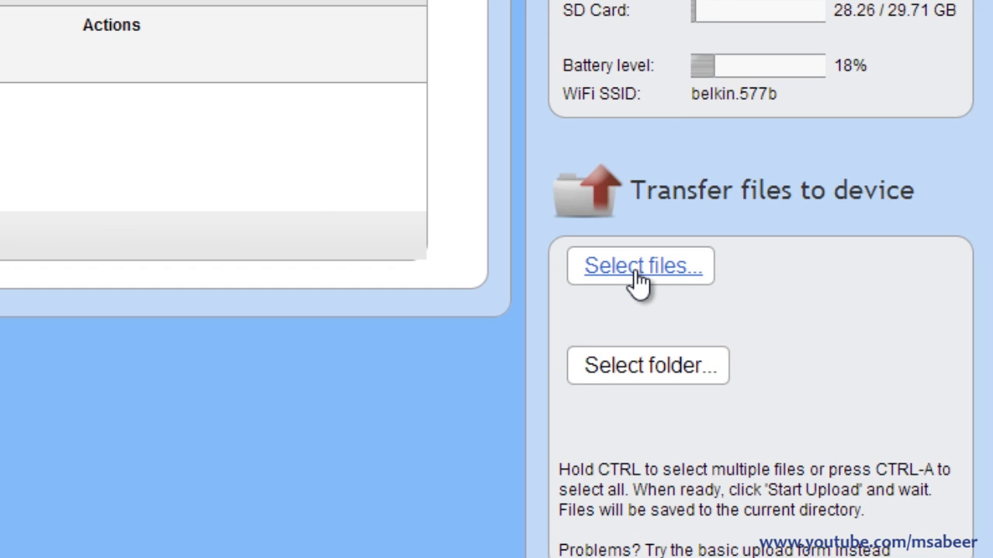
{"action": "mouse_move", "coordinate": [649, 366]}
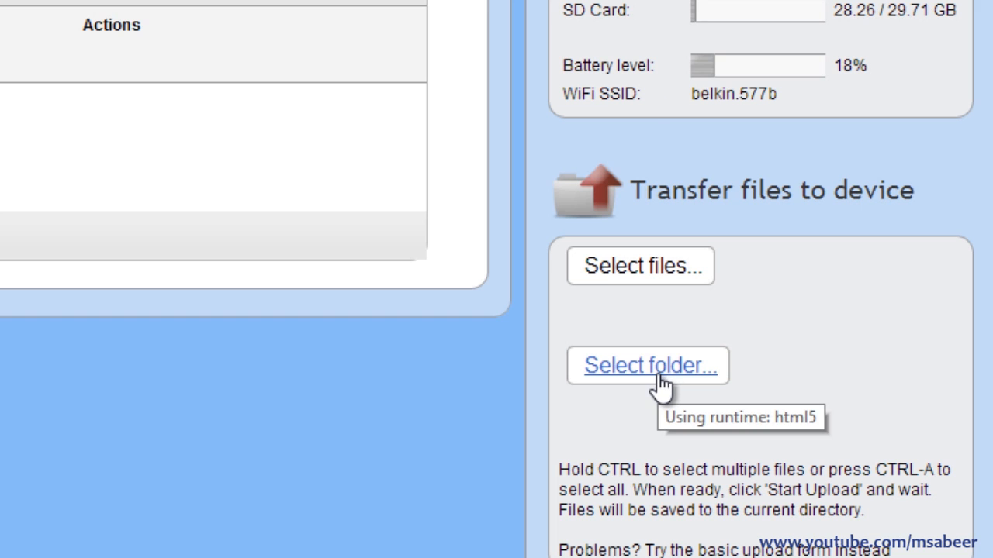
Cancel the Select folder chooser inside TEST and bring up the Select files picker instead
{"action": "left_click", "coordinate": [649, 366]}
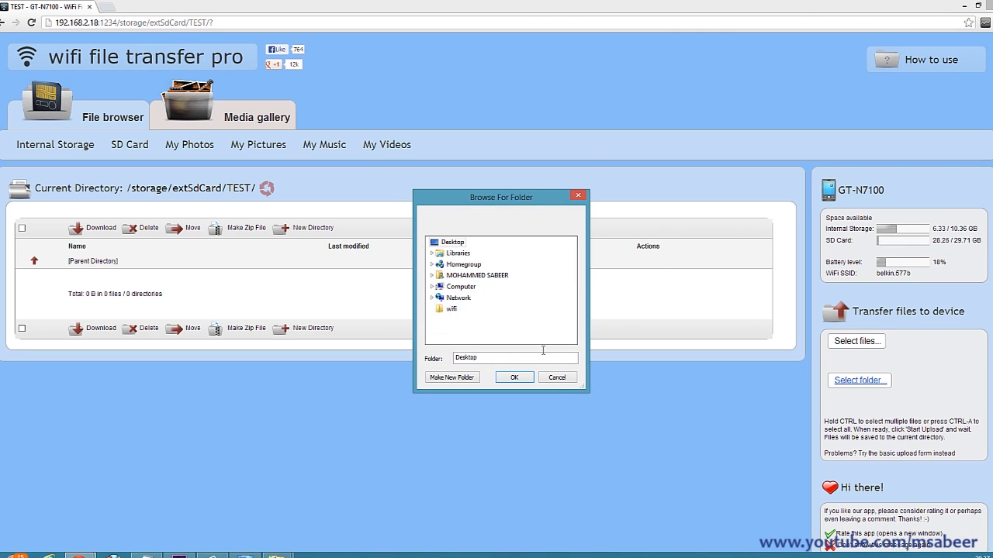
{"action": "left_click", "coordinate": [557, 377]}
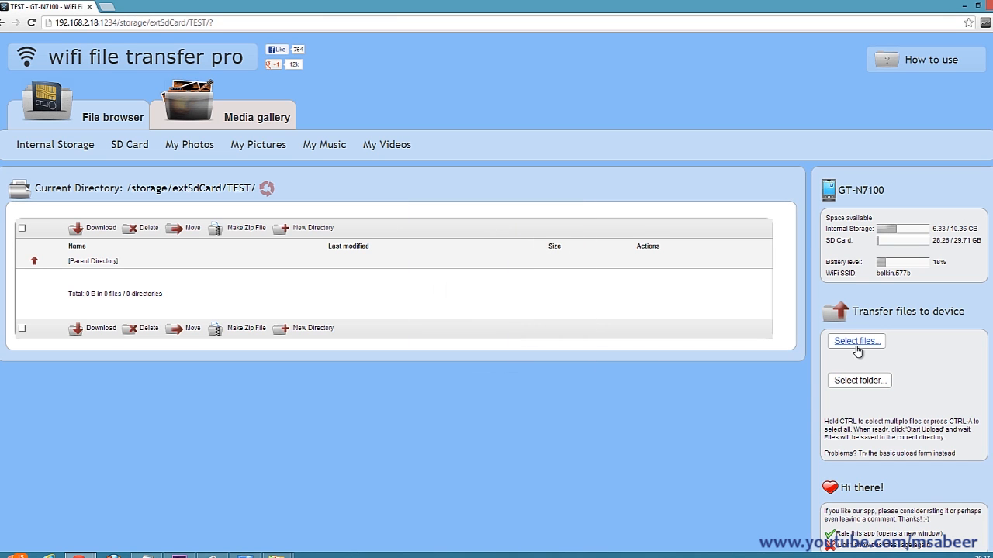
{"action": "left_click", "coordinate": [857, 342]}
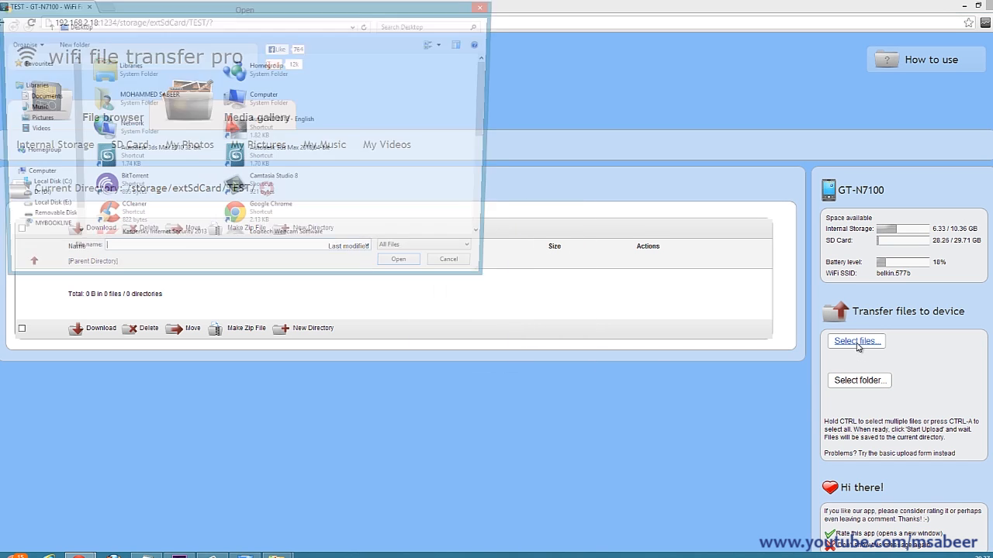
Choose Residence view1 and pradeep view1 in the Open dialog and confirm them for upload
{"action": "left_click", "coordinate": [856, 341]}
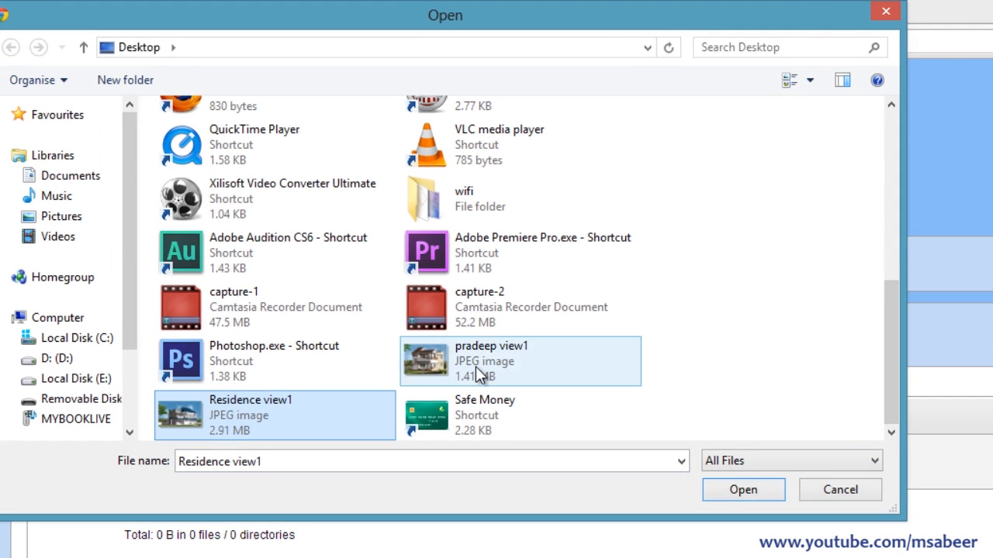
{"action": "left_click", "coordinate": [519, 360]}
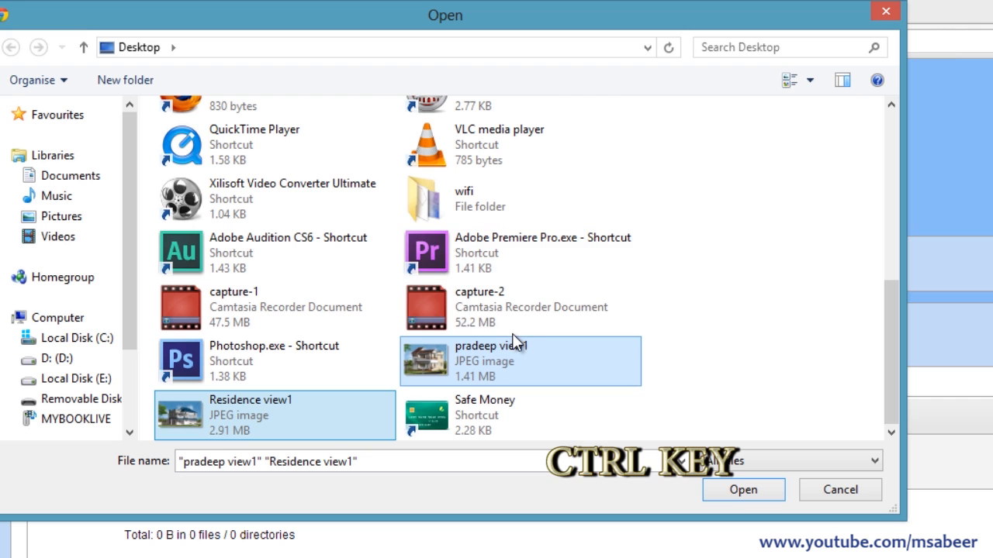
{"action": "mouse_move", "coordinate": [493, 360]}
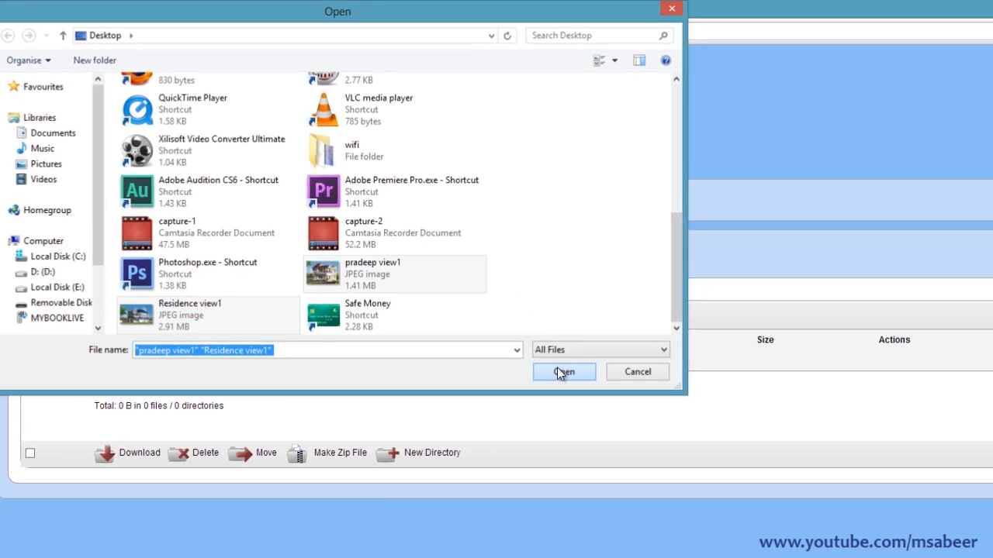
{"action": "left_click", "coordinate": [565, 373]}
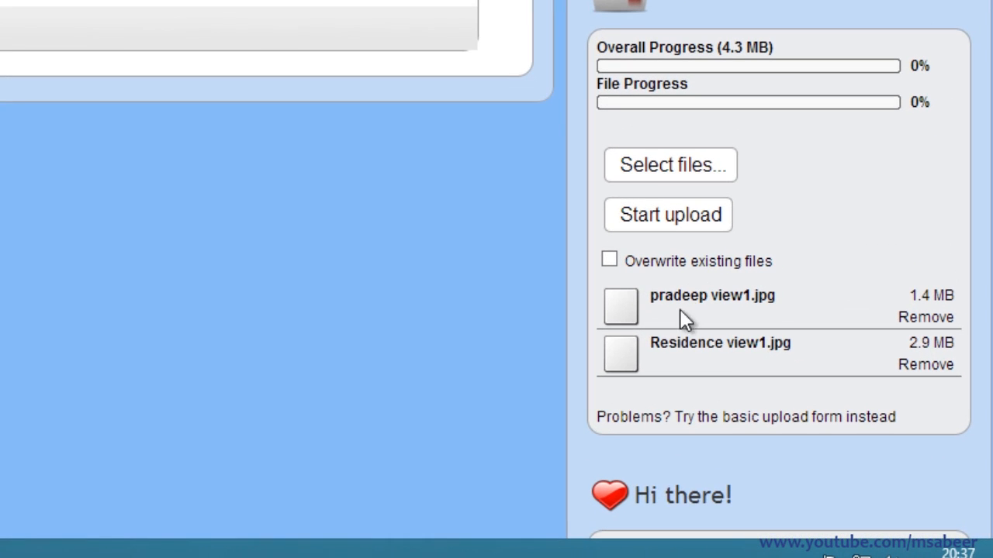
{"action": "mouse_move", "coordinate": [741, 55]}
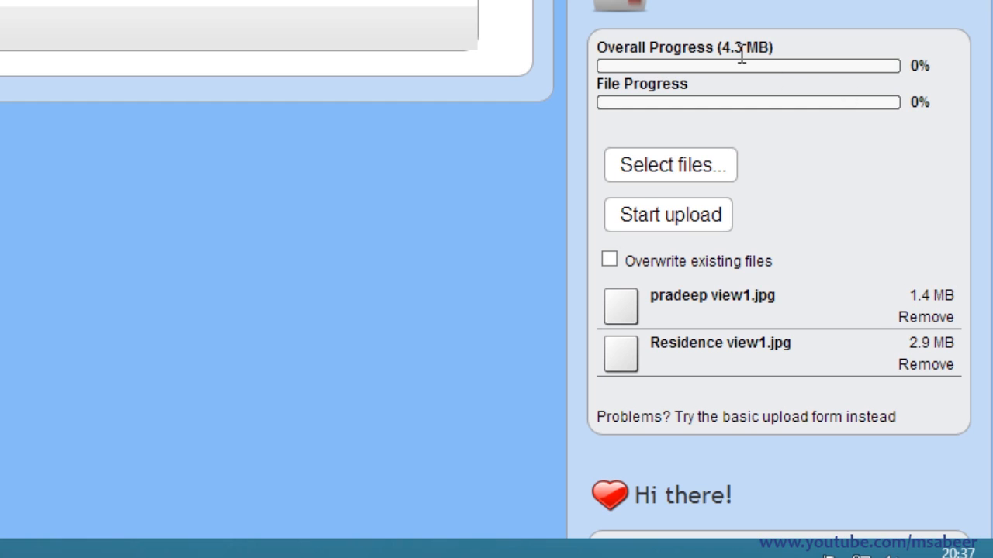
Start uploading pradeep view1.jpg and Residence view1.jpg into the phone's TEST folder
{"action": "left_click", "coordinate": [667, 214]}
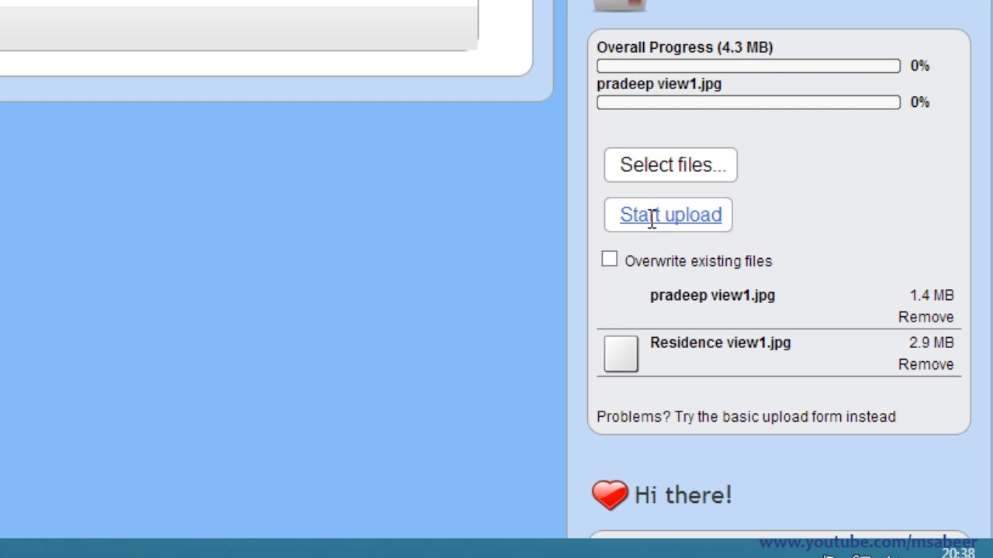
{"action": "left_click", "coordinate": [667, 214]}
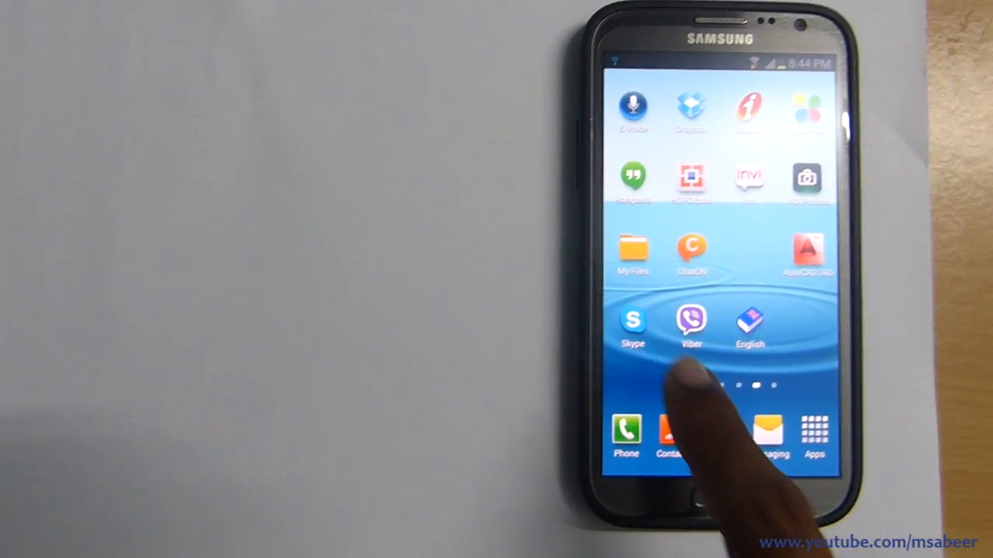
In My Files browse to /storage/extSdCard/TEST and view Residence view1.jpg in Gallery
{"action": "left_click", "coordinate": [633, 256]}
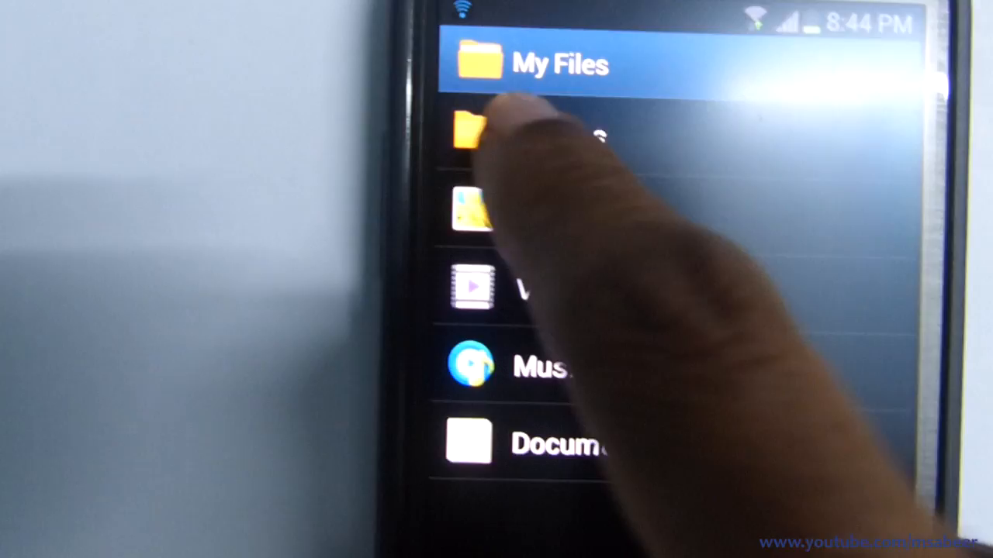
{"action": "left_click", "coordinate": [480, 139]}
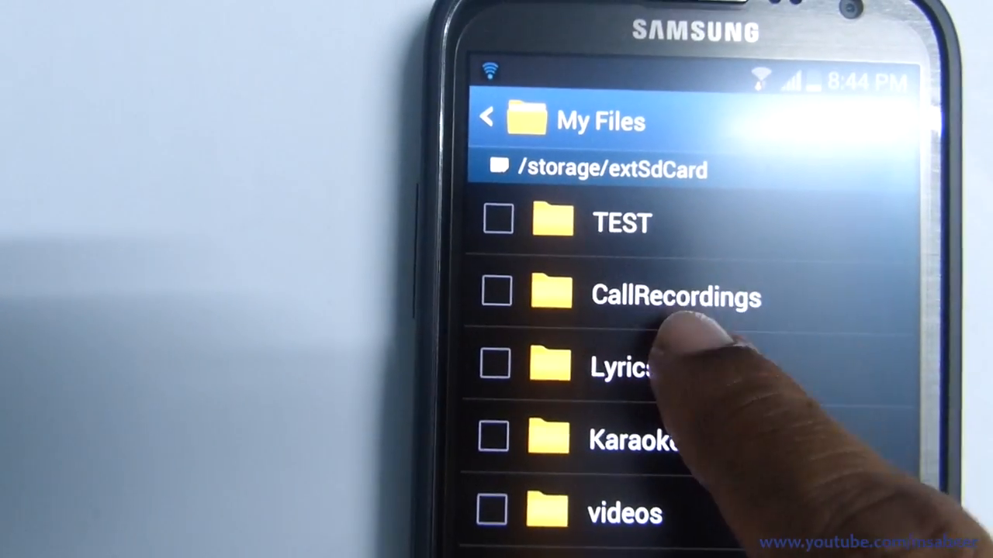
{"action": "left_click", "coordinate": [621, 223]}
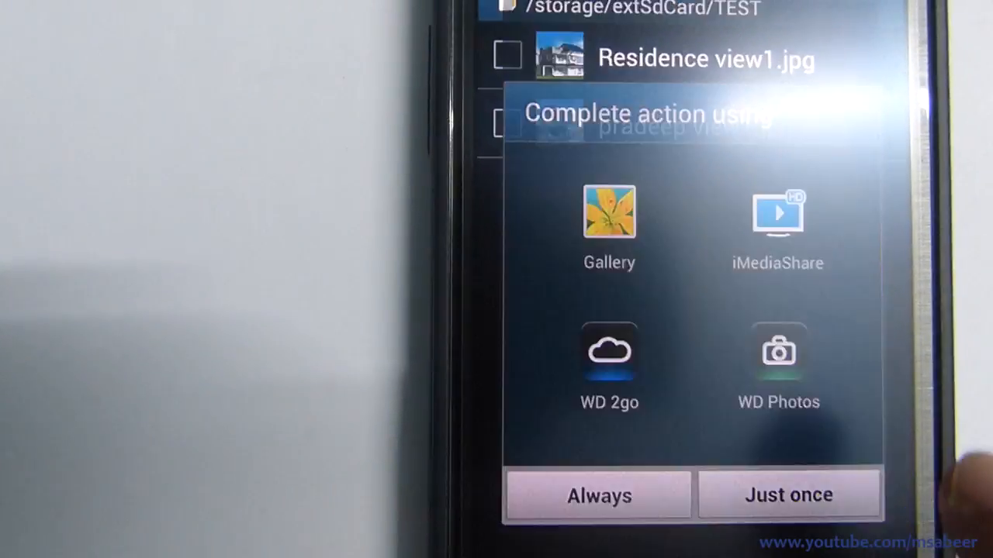
{"action": "left_click", "coordinate": [608, 224]}
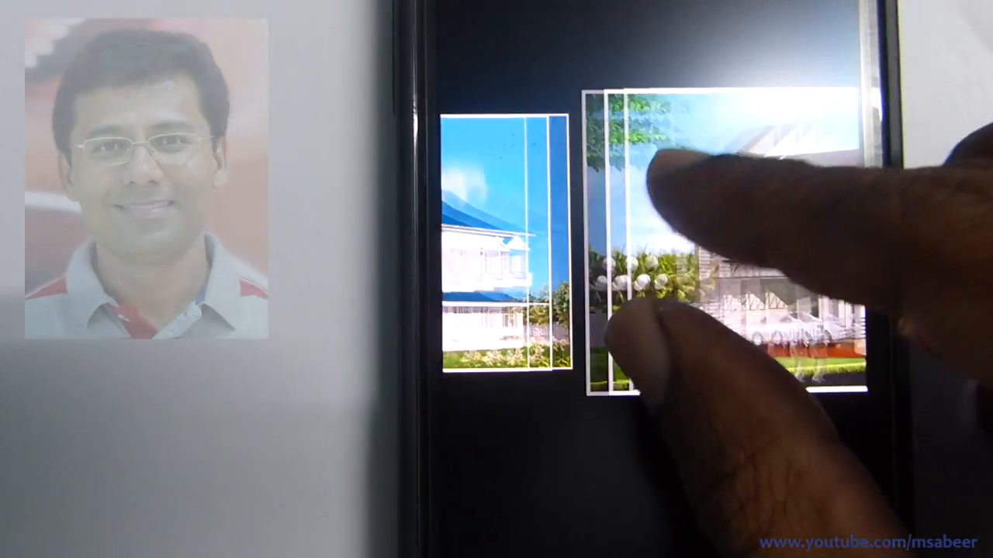